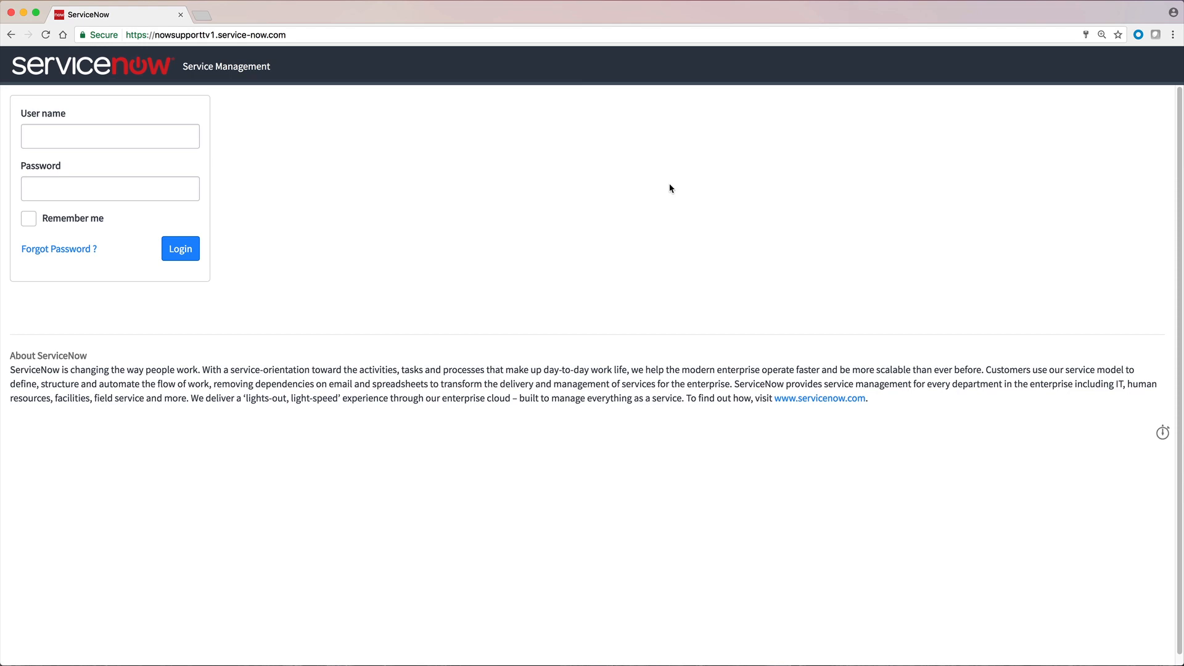
# Sign in to ServiceNow with the employee user name and password
pyautogui.write('employee')
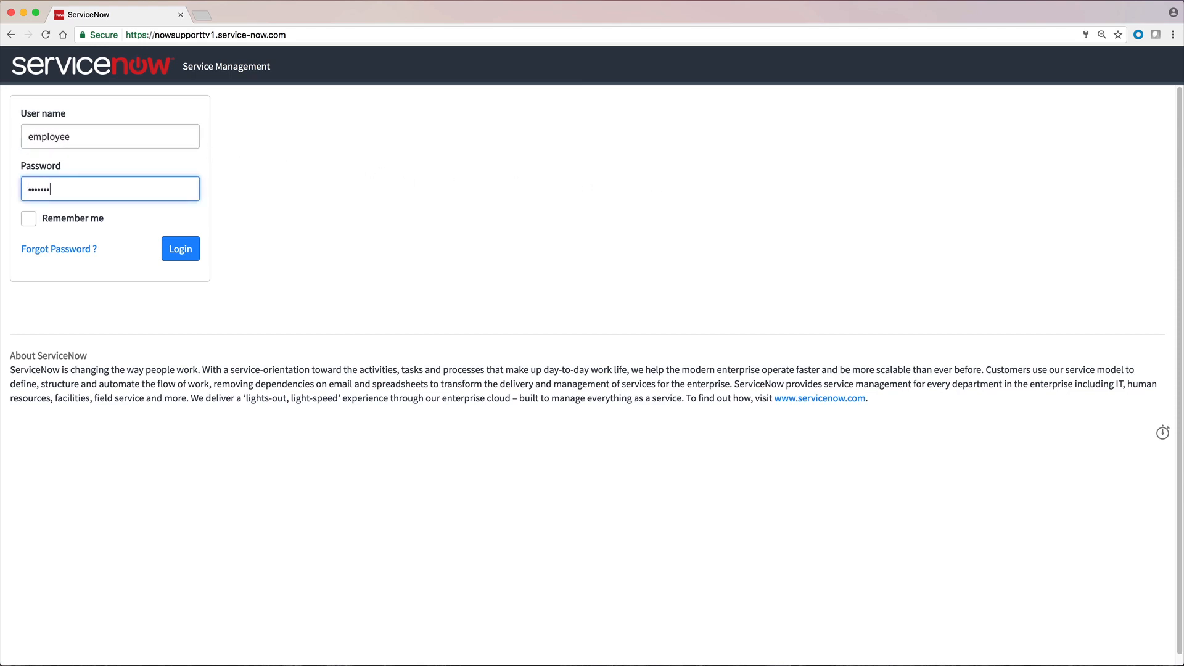
pyautogui.click(180, 247)
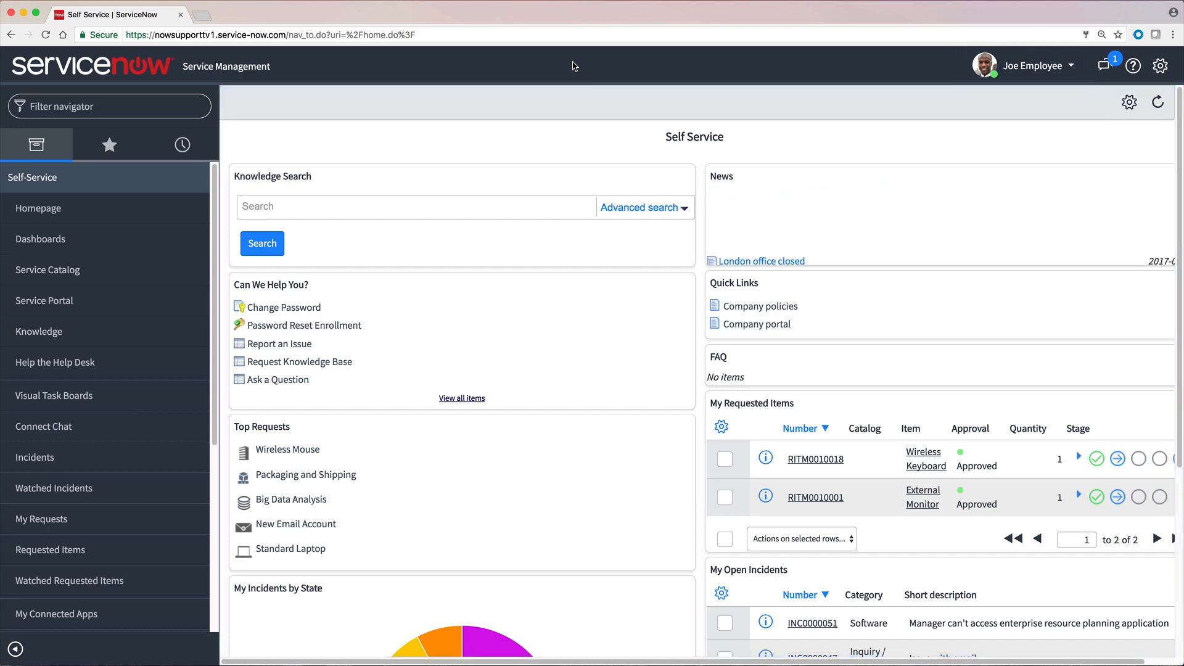
# Reach Notification Preferences via the Joe Employee user menu's Profile entry
pyautogui.click(1035, 65)
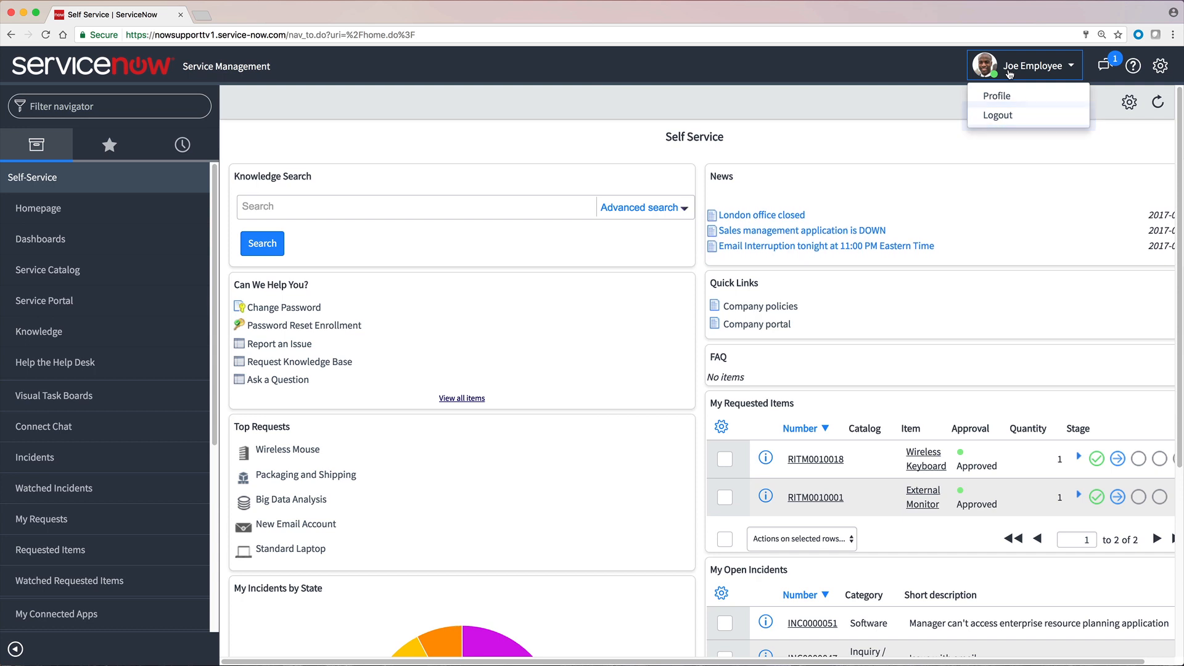
pyautogui.click(997, 95)
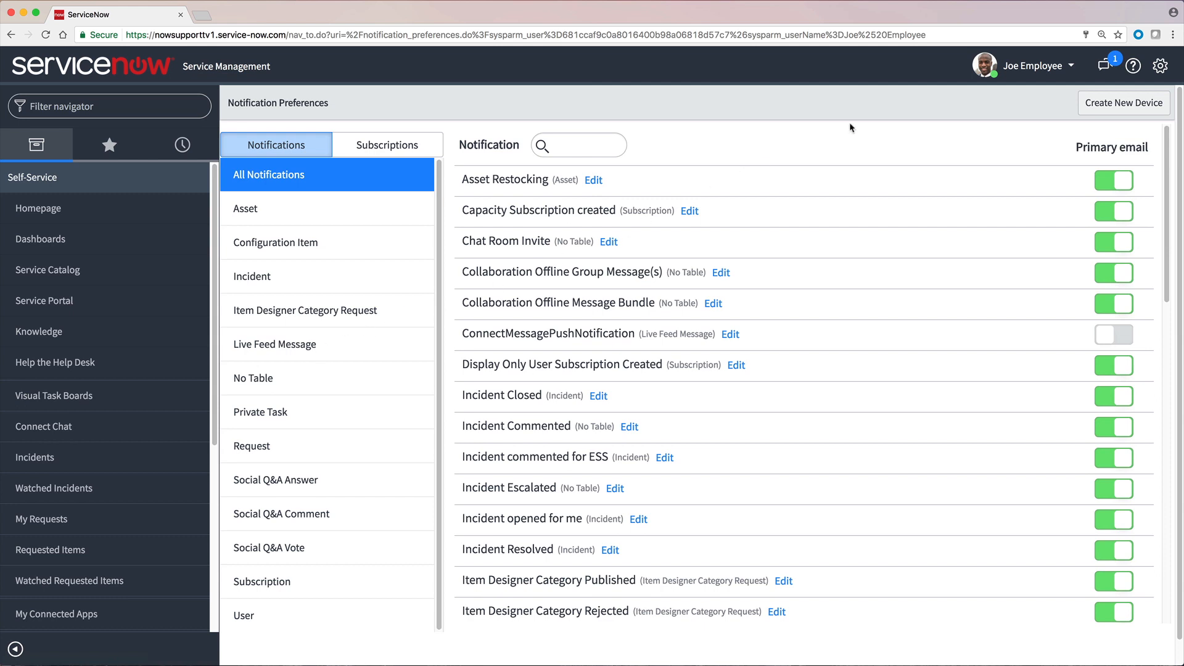
pyautogui.click(1028, 66)
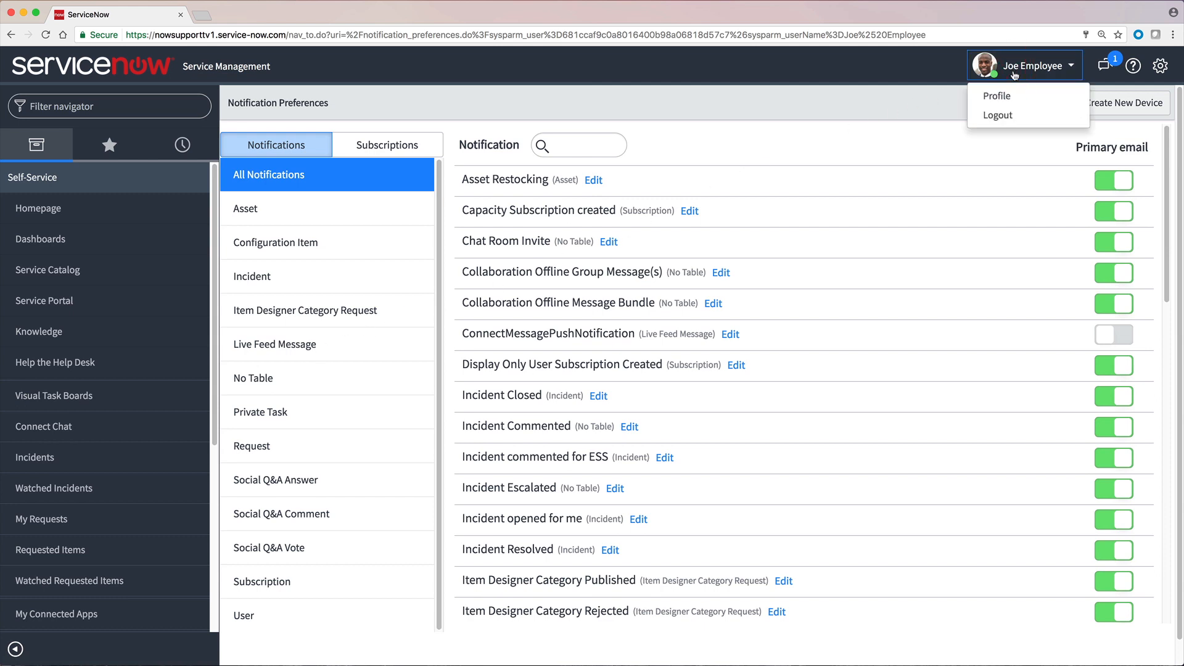
pyautogui.click(1027, 65)
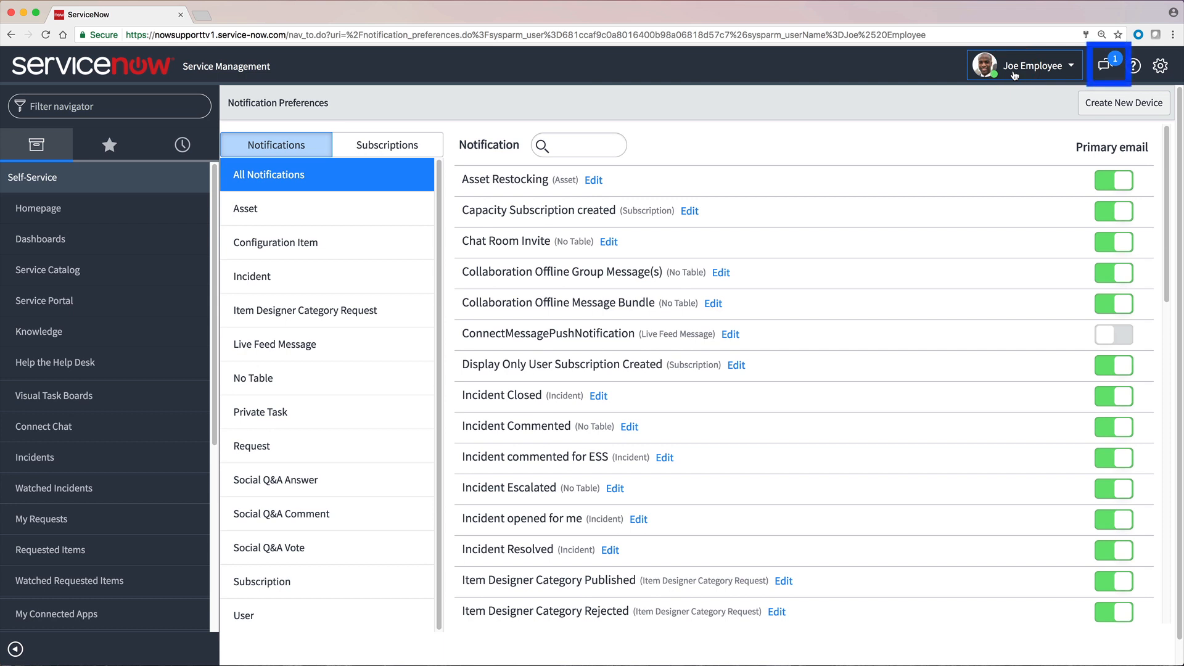
pyautogui.moveTo(1096, 61)
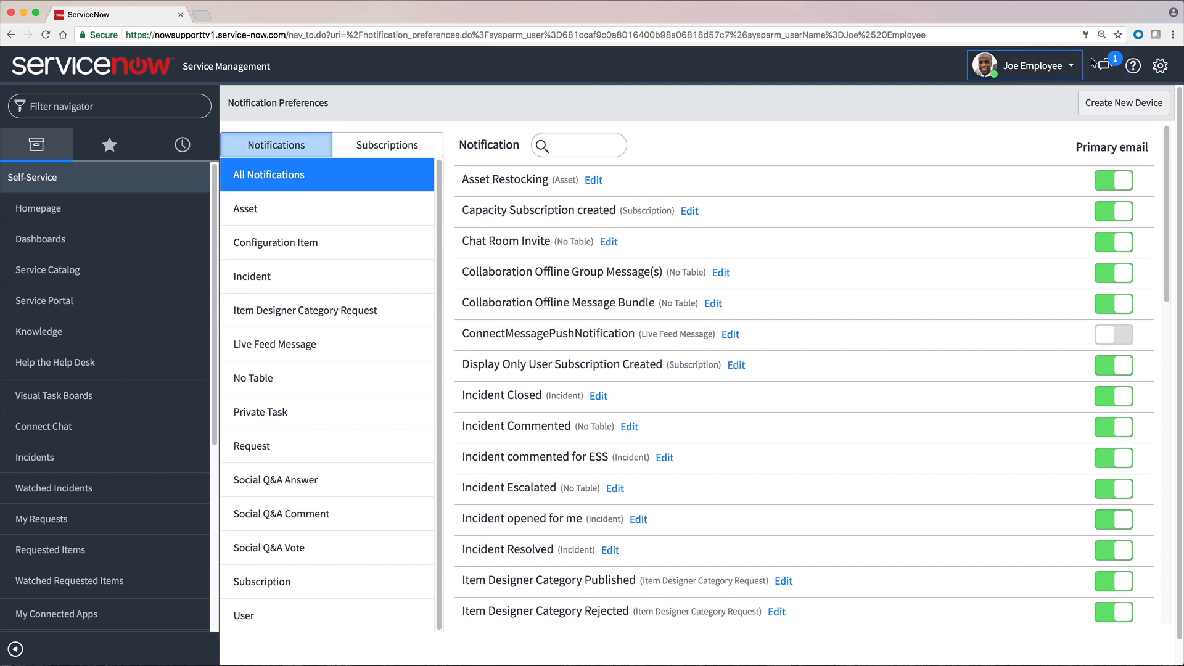
pyautogui.click(1105, 66)
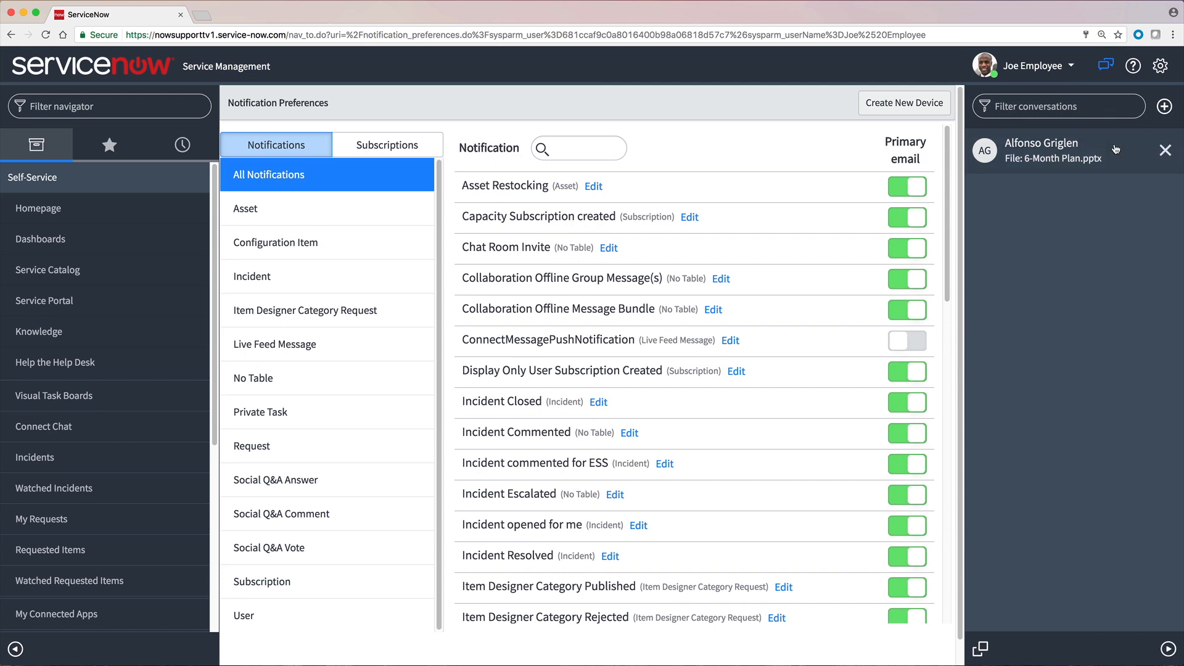
pyautogui.click(1043, 149)
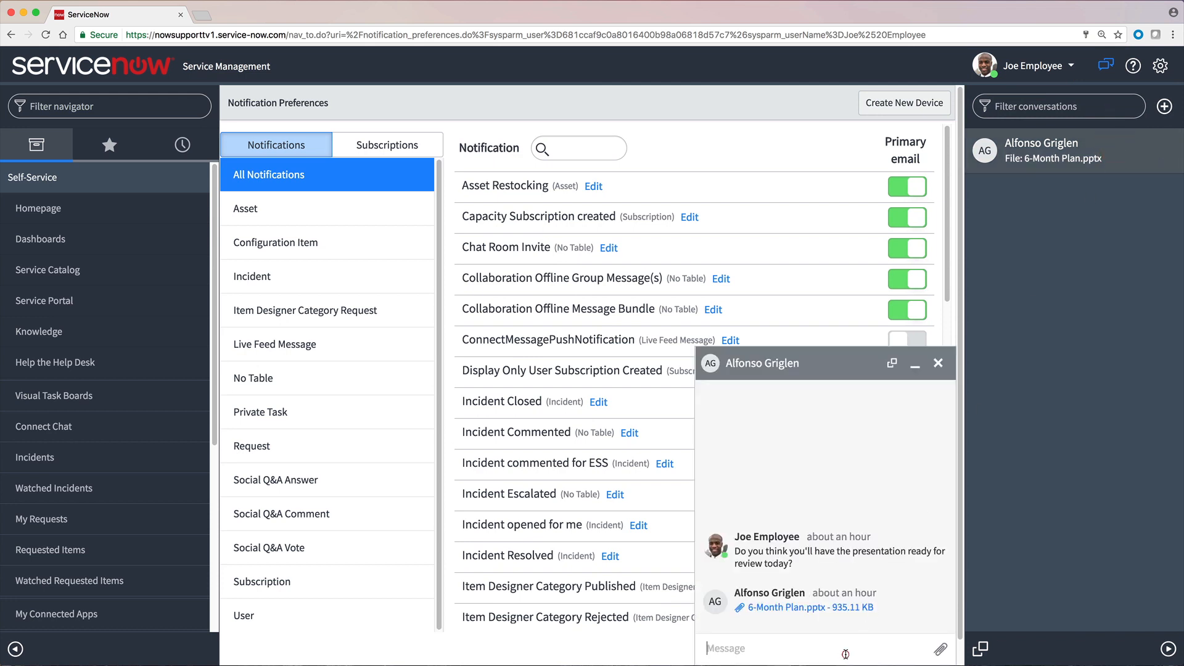
pyautogui.write("Thanks, I'll get back to you")
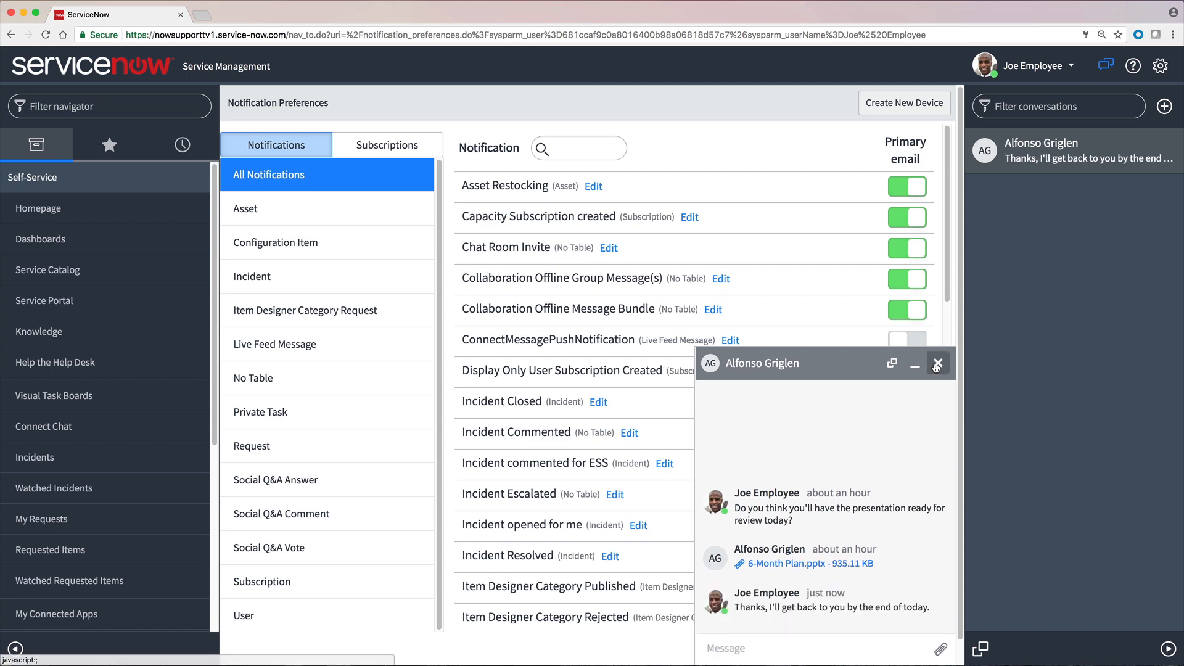
pyautogui.click(937, 362)
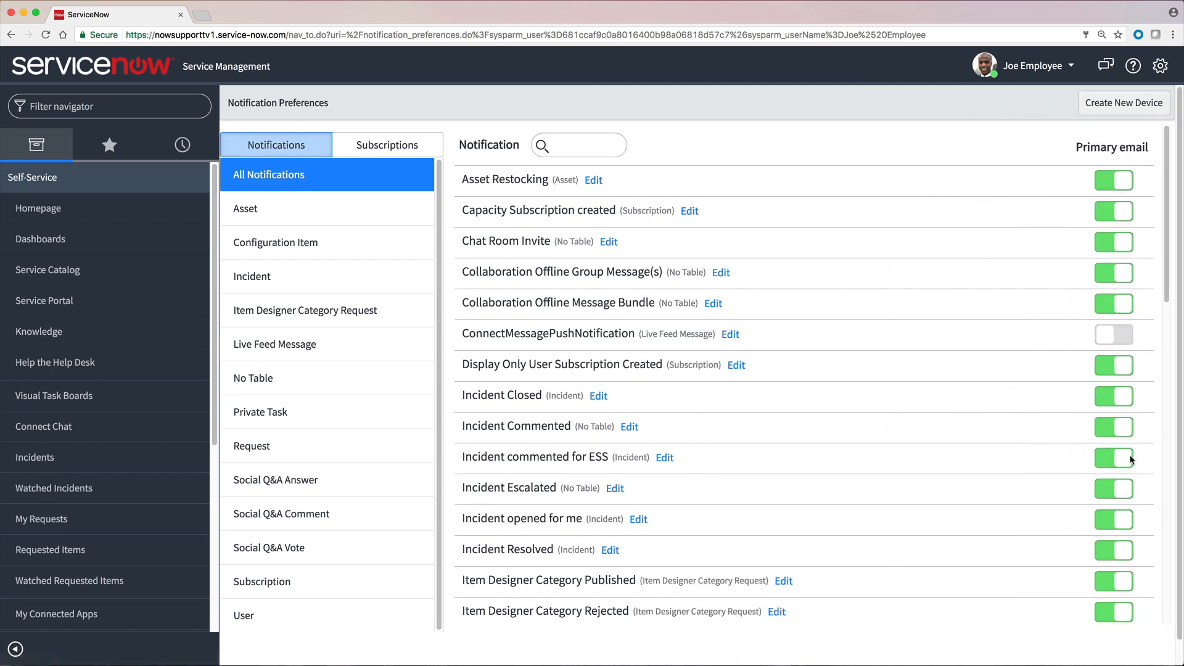
# View the help User Guide options, then bring up the System Settings dialog
pyautogui.click(1132, 65)
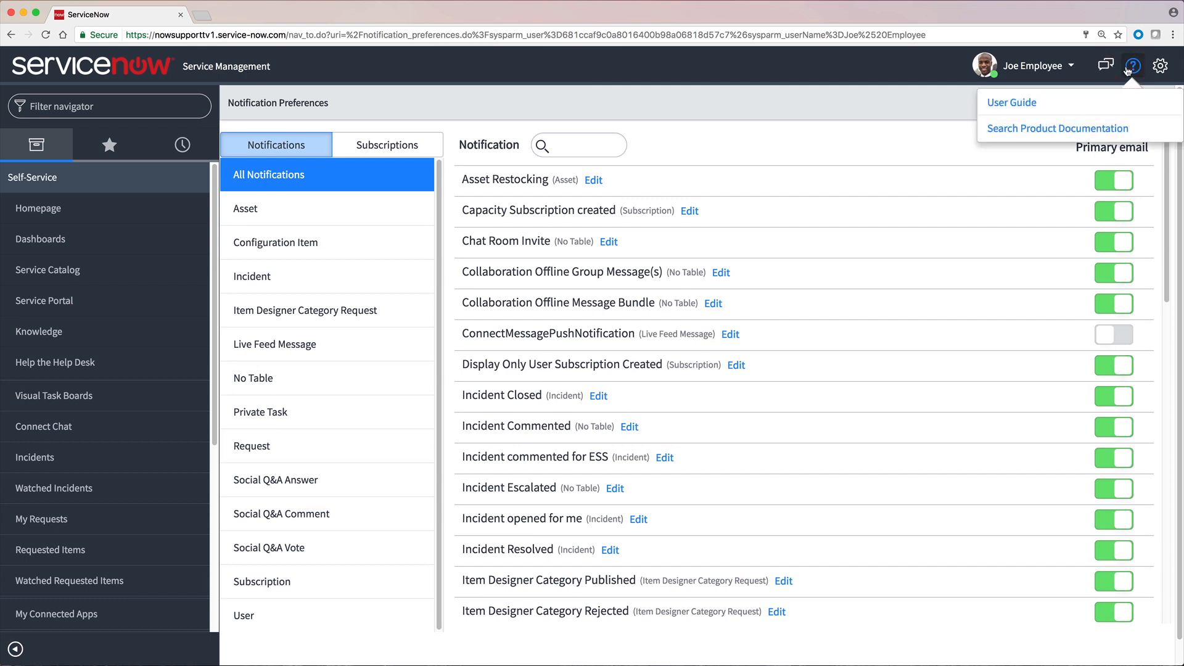
pyautogui.click(1056, 127)
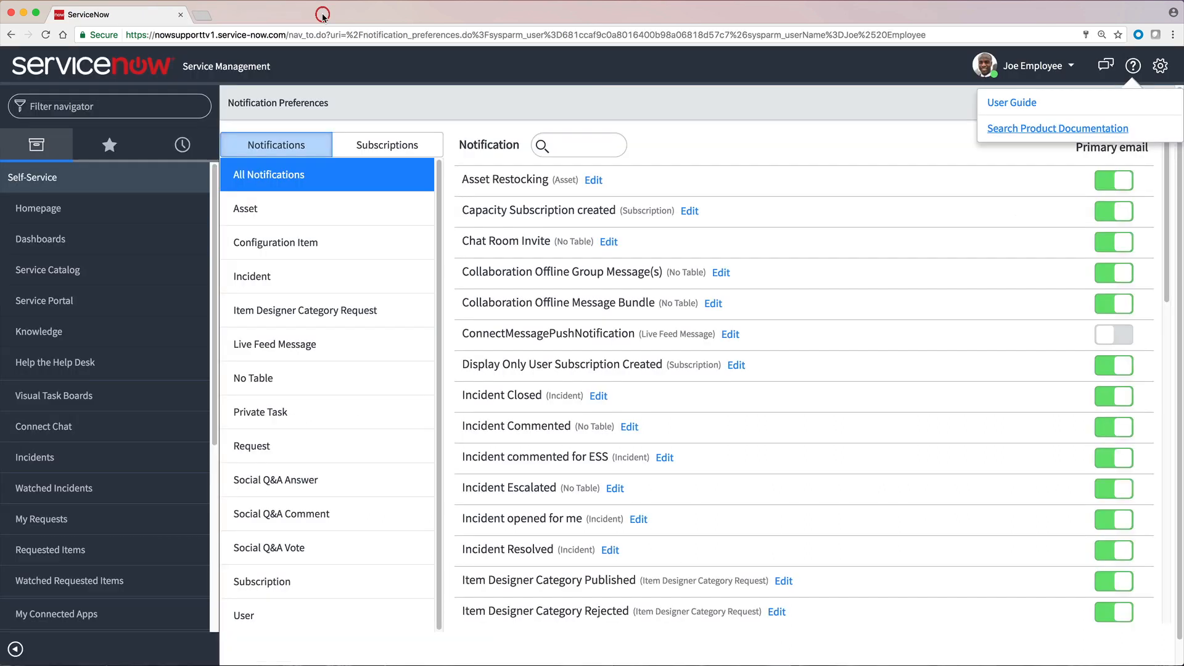
pyautogui.click(1162, 66)
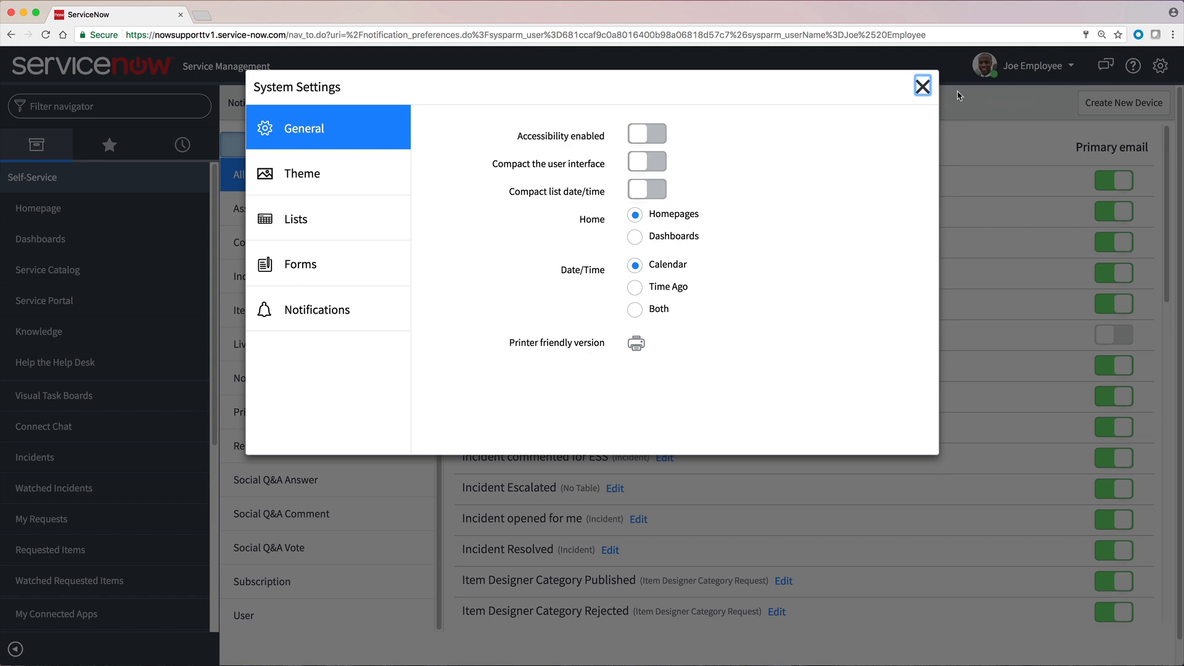
# Apply the Blues colour theme from the System Settings Theme section
pyautogui.click(301, 172)
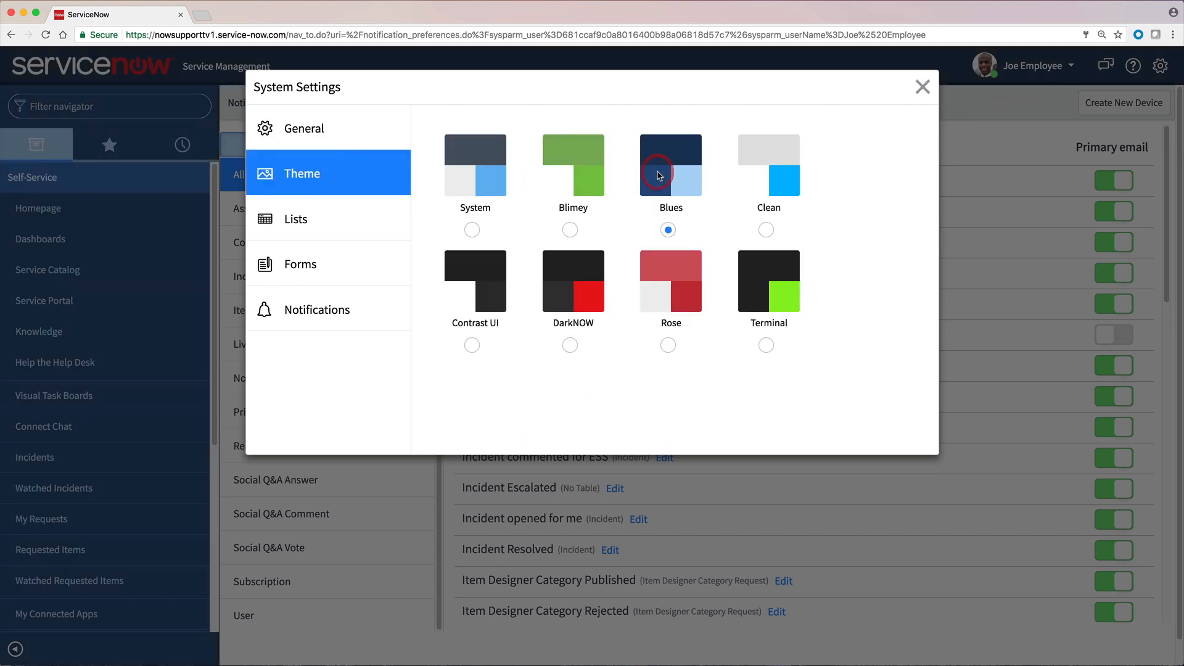
pyautogui.click(922, 87)
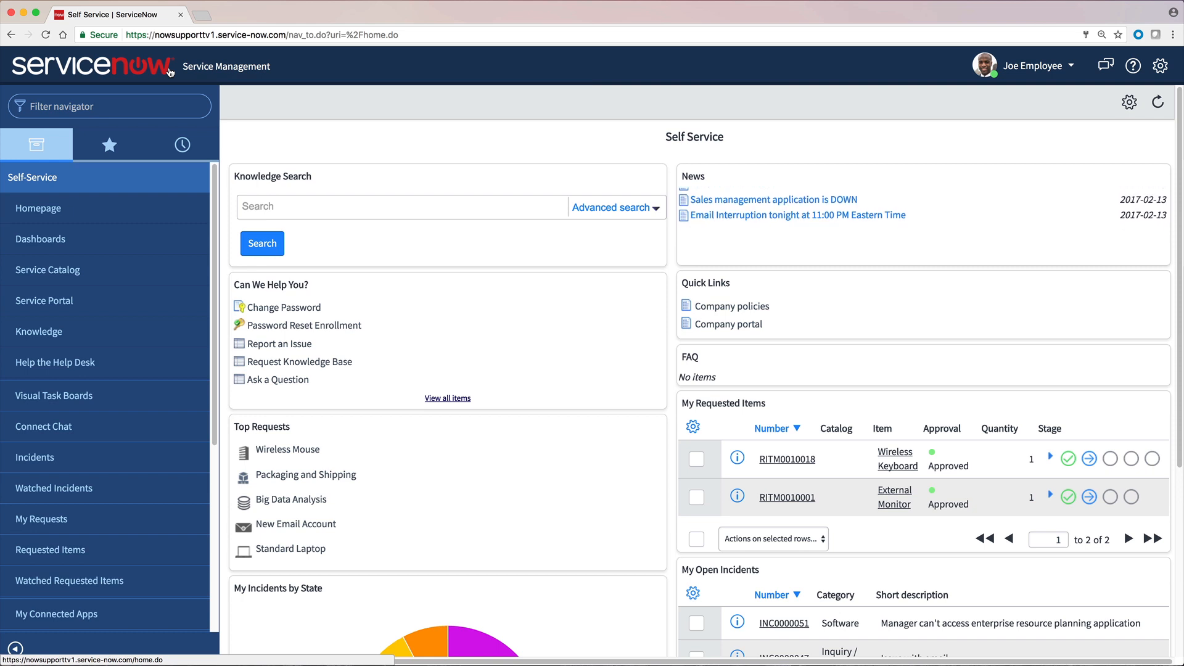
# Read the email interruption news, request a Wireless Mouse, and view Requested Items
pyautogui.click(799, 209)
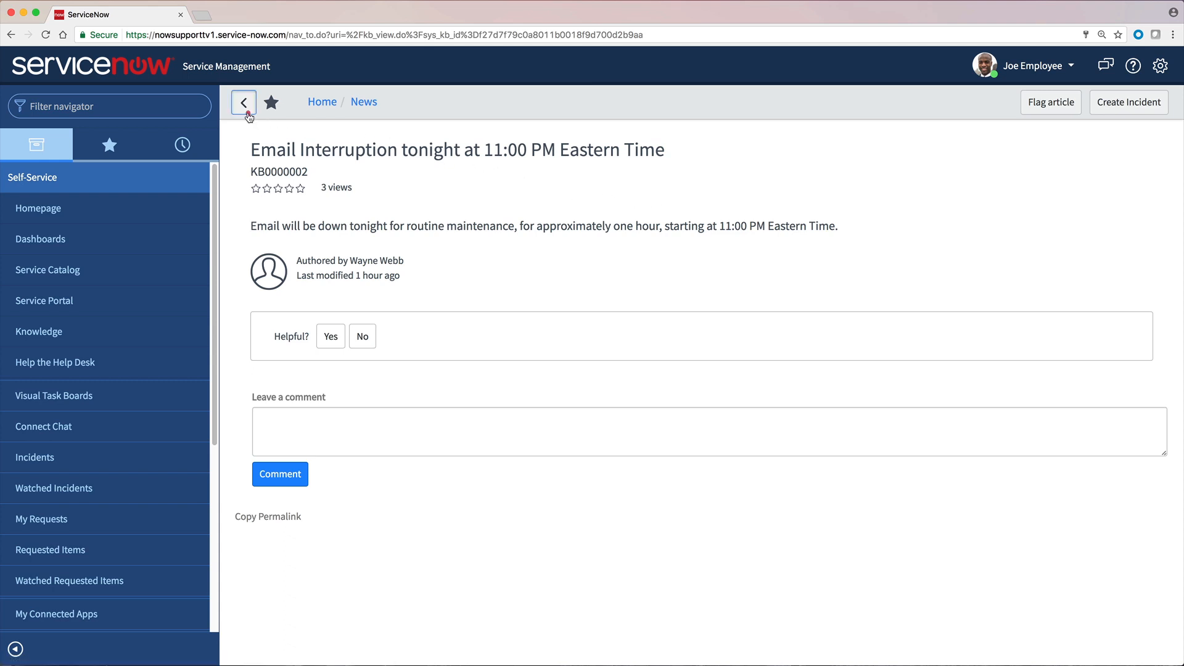
pyautogui.click(243, 102)
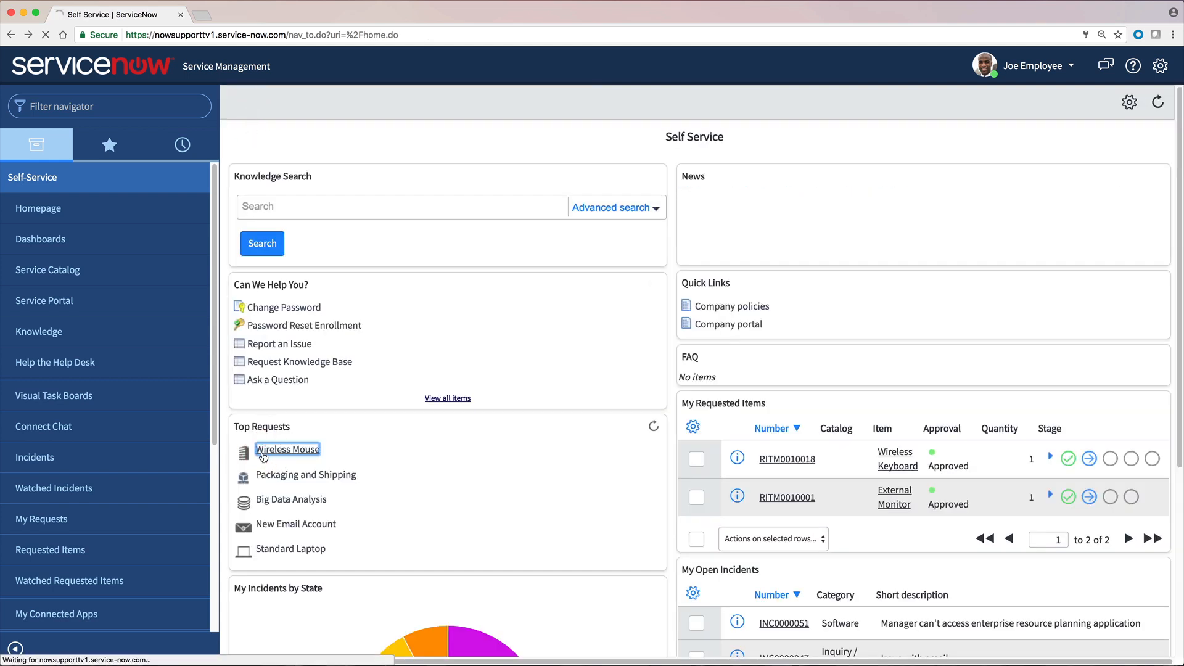
pyautogui.click(288, 449)
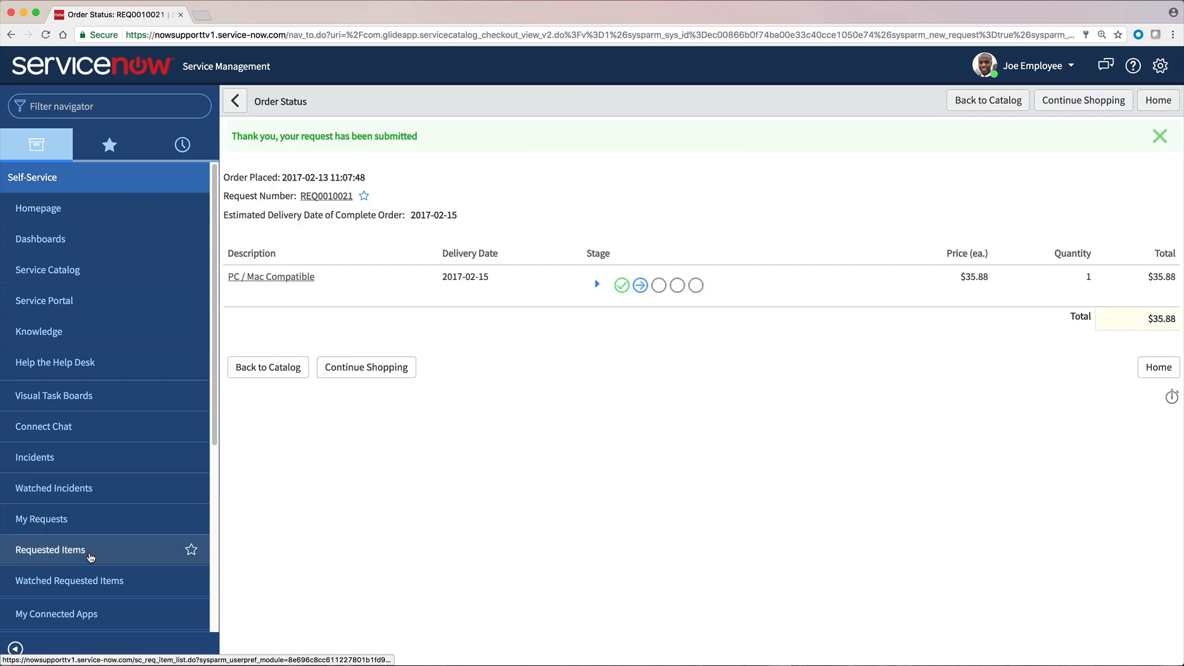
pyautogui.click(49, 550)
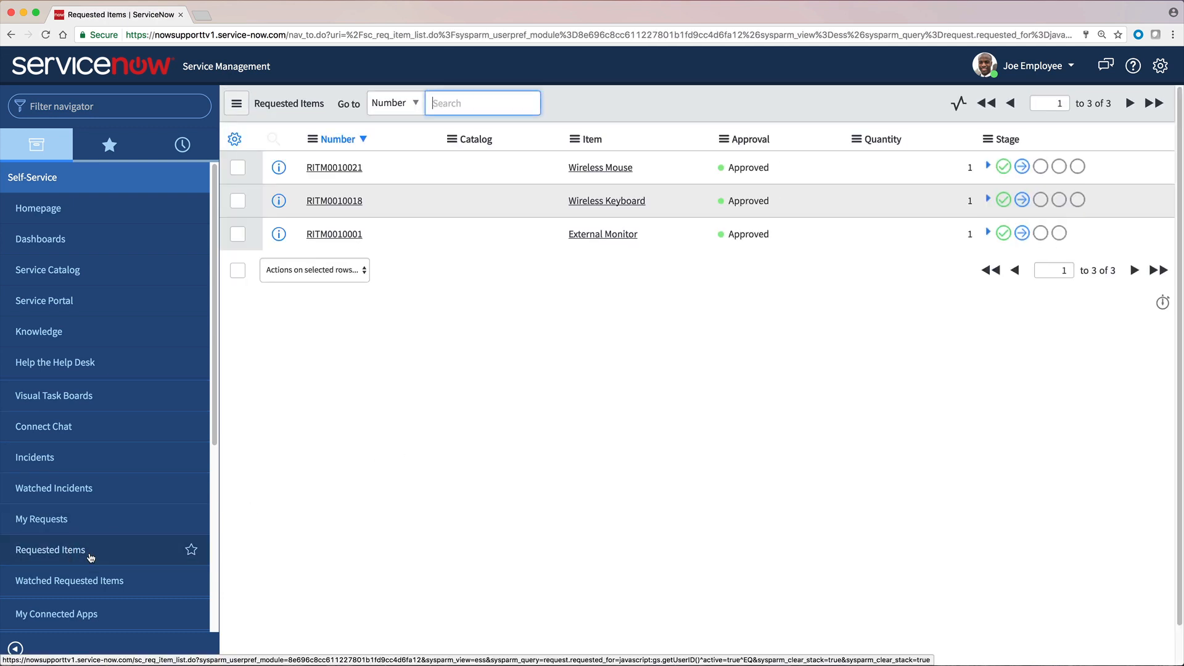
# Browse the navigator's All Applications, Favorites and History views
pyautogui.click(36, 145)
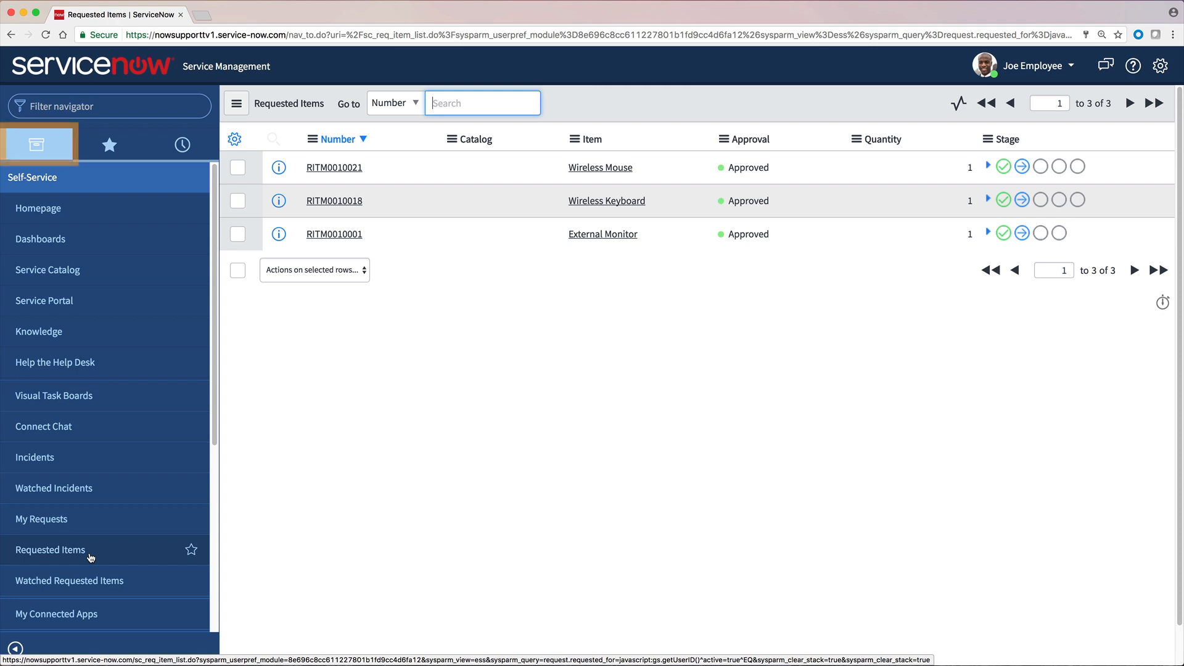
pyautogui.click(109, 143)
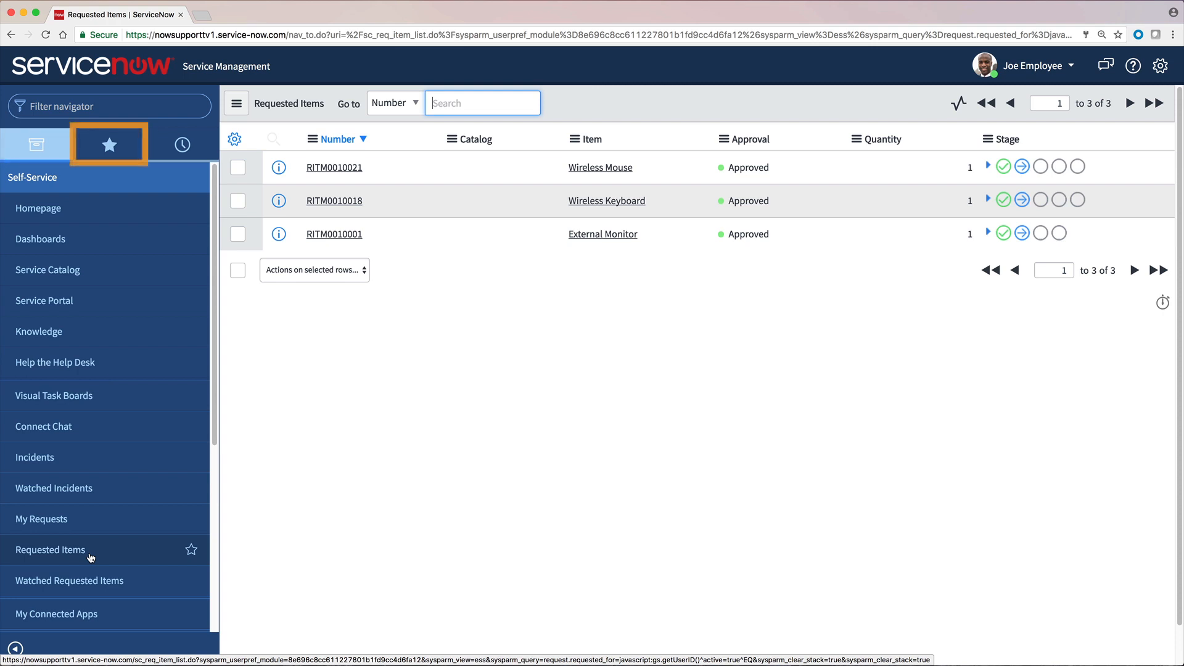
pyautogui.click(180, 144)
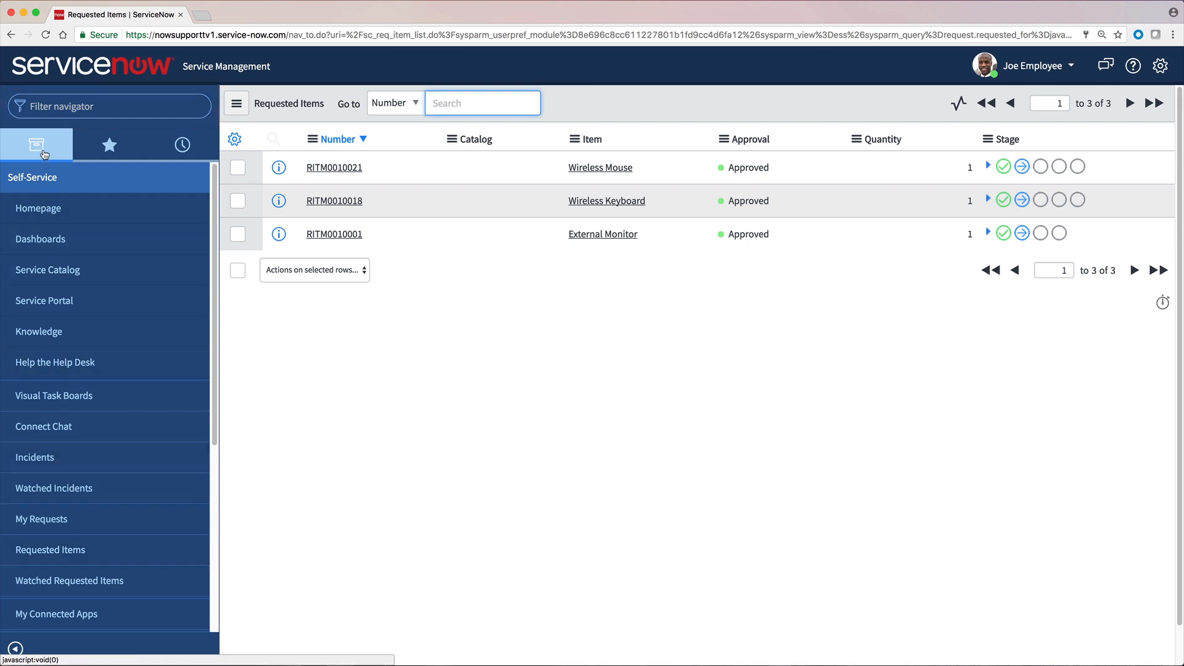
pyautogui.moveTo(37, 144)
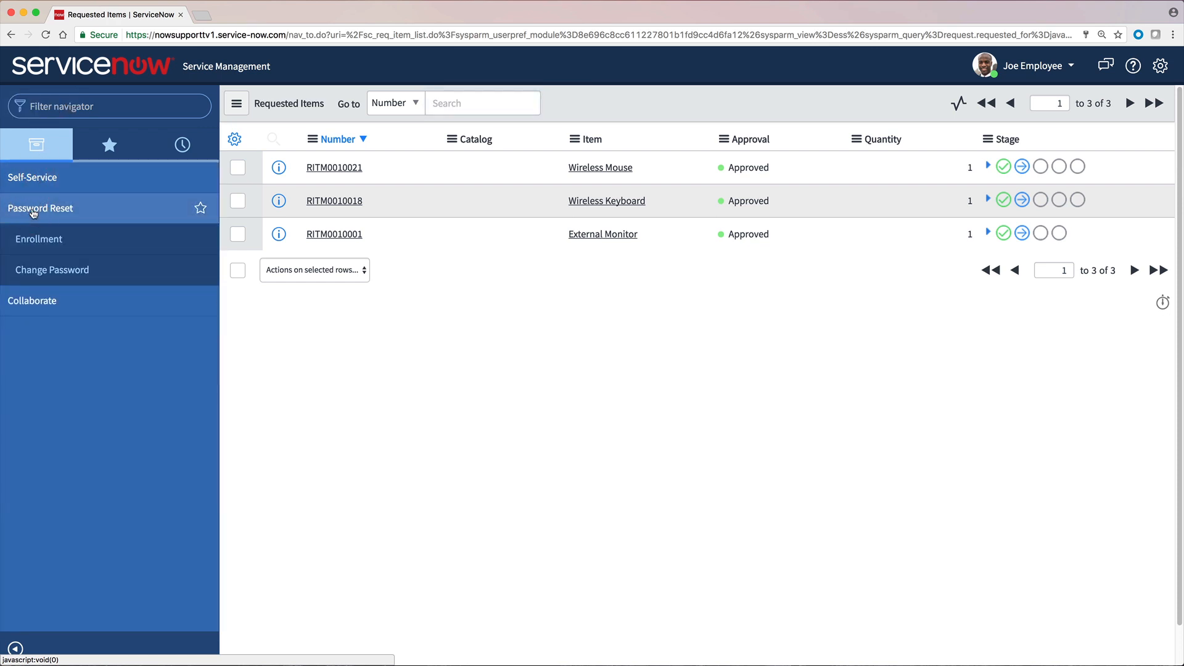
# Collapse Password Reset, expand all applications and reach Collaborate > Live Feed
pyautogui.click(36, 145)
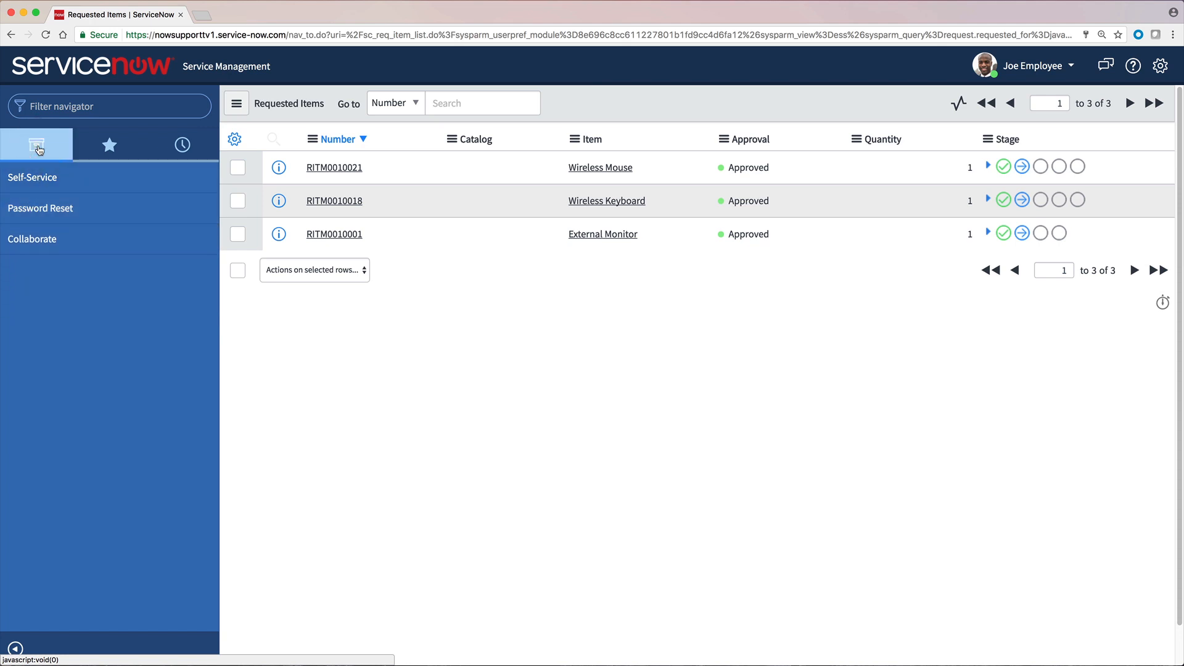
pyautogui.click(32, 176)
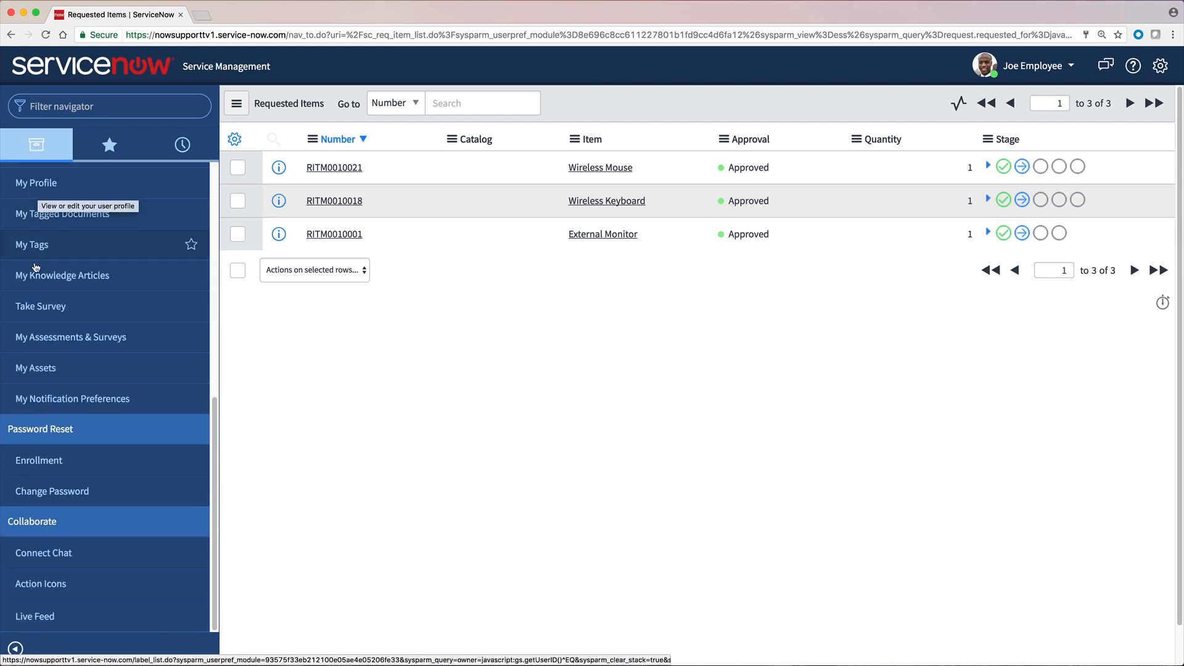
pyautogui.click(35, 616)
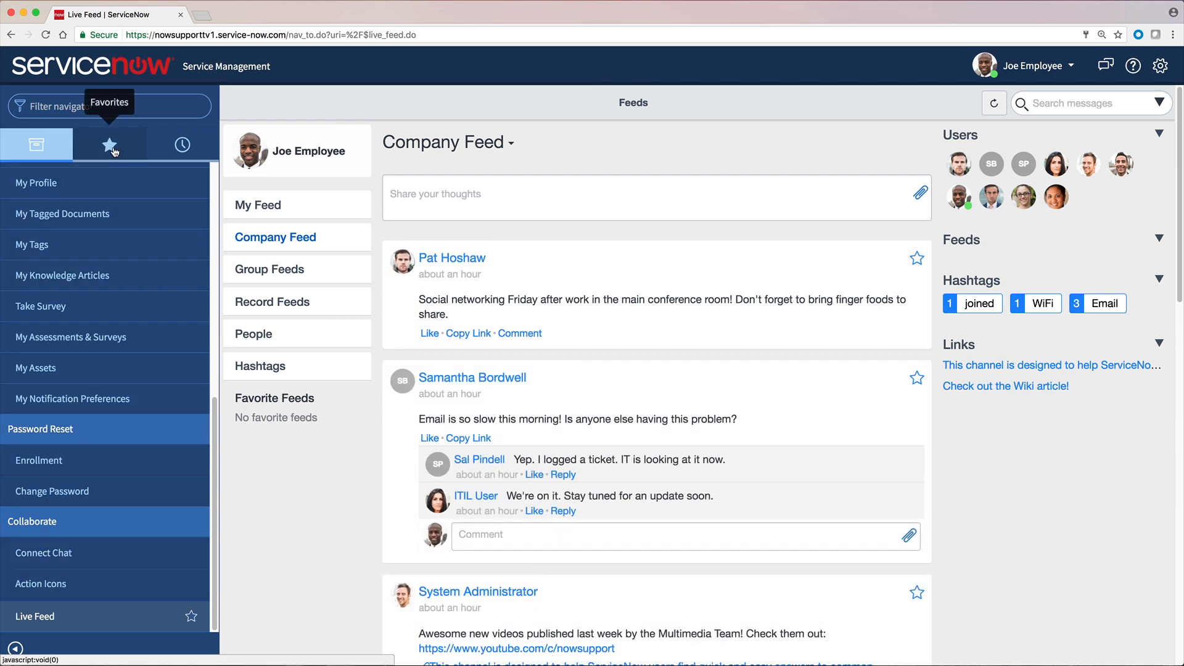
# Filter the navigator for "Live", star Live Feed as a favorite, clear the filter and show Favorites
pyautogui.click(108, 144)
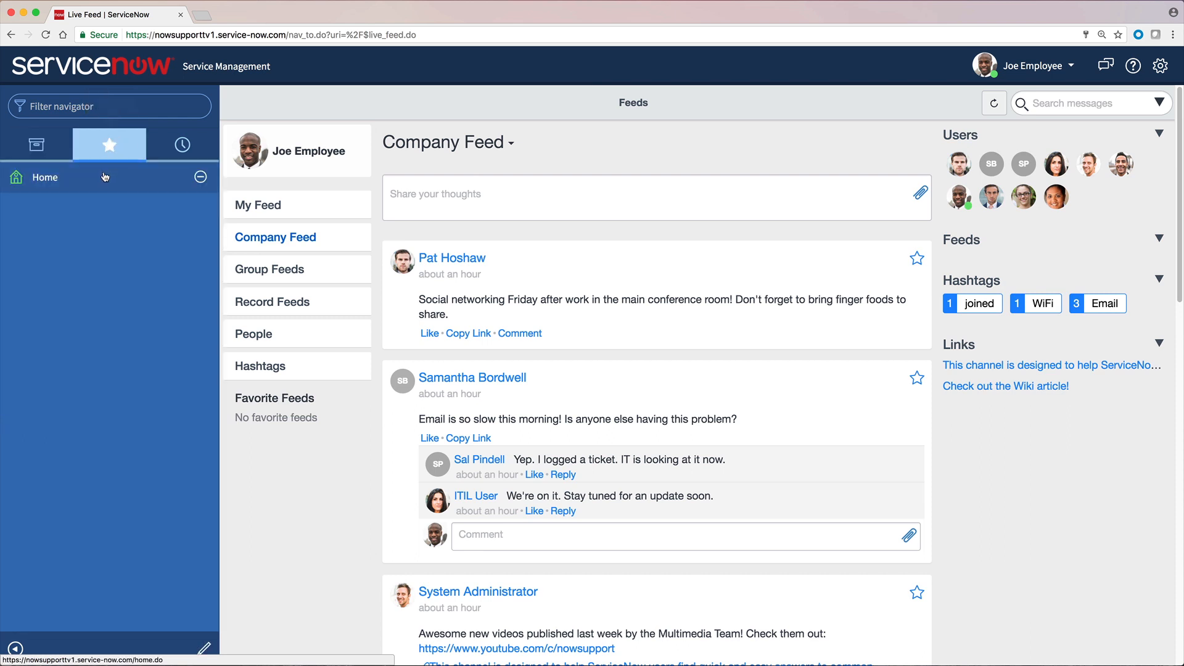
pyautogui.click(44, 176)
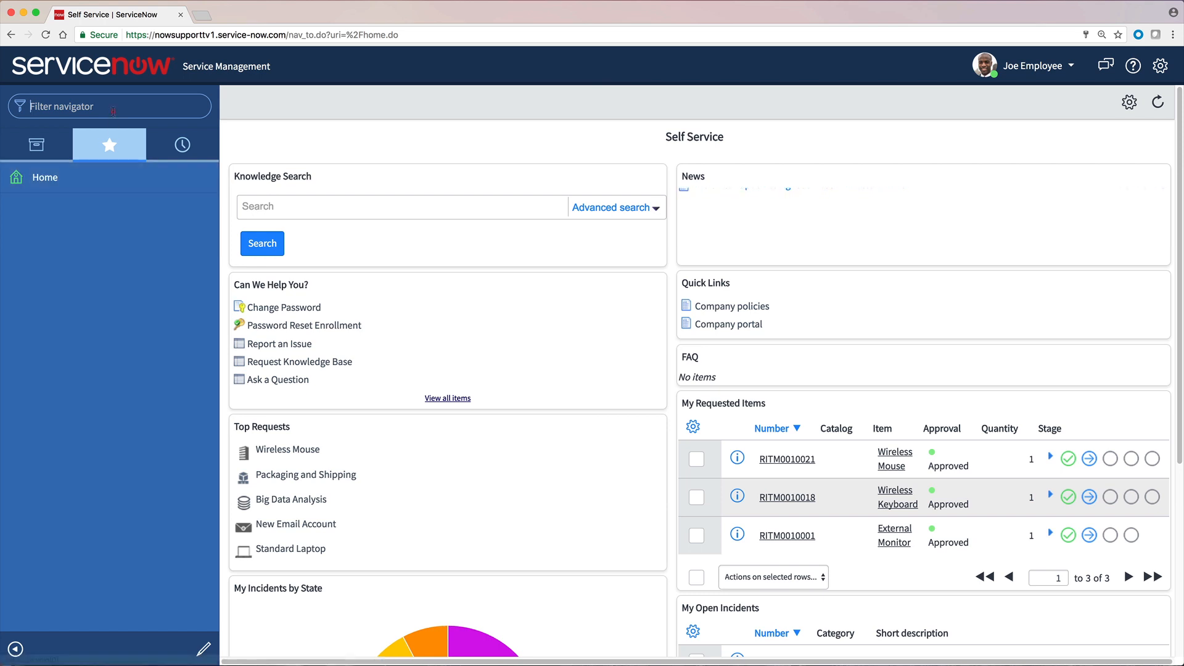
pyautogui.write('Live')
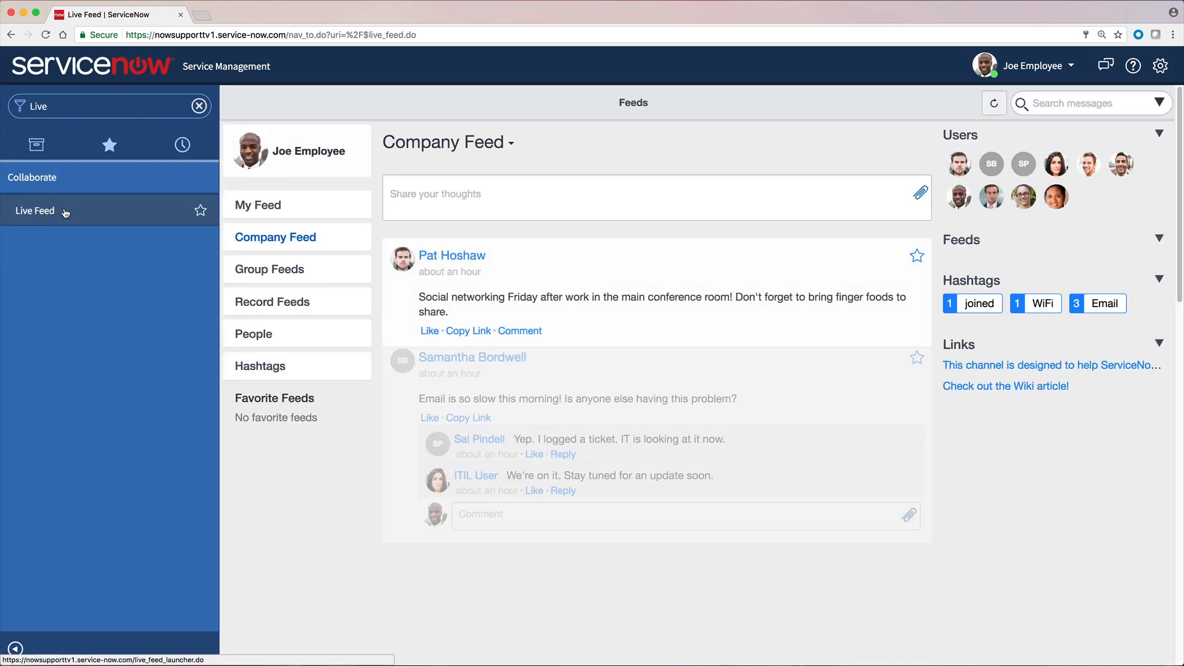
pyautogui.scroll(-3)
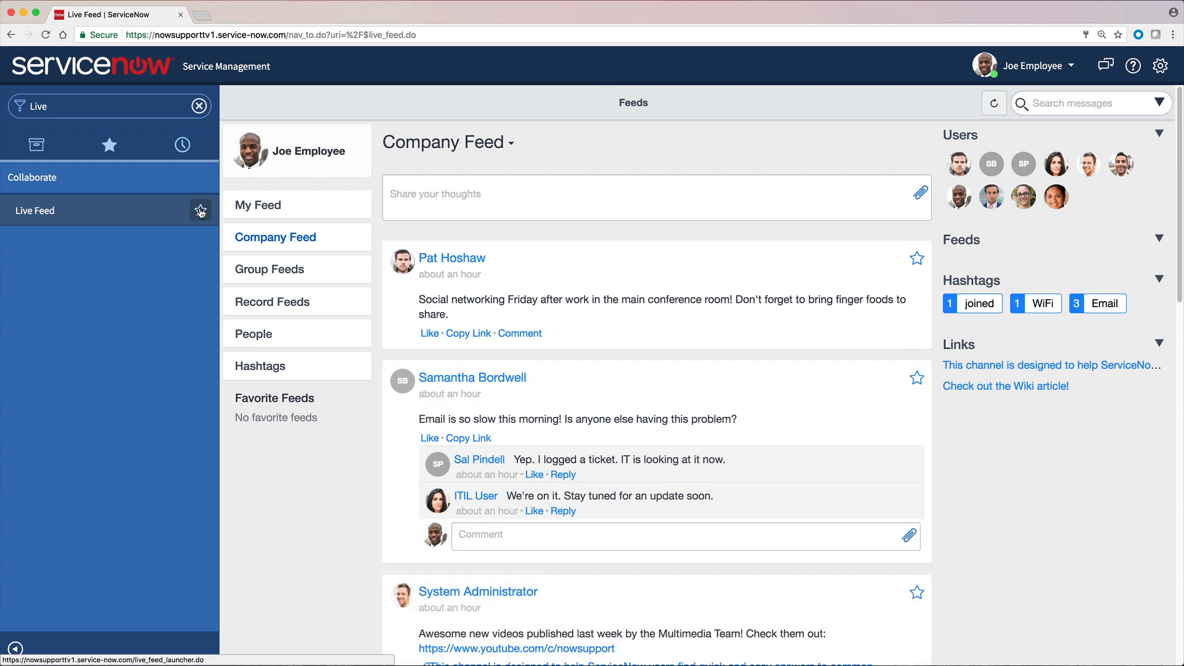
pyautogui.click(200, 211)
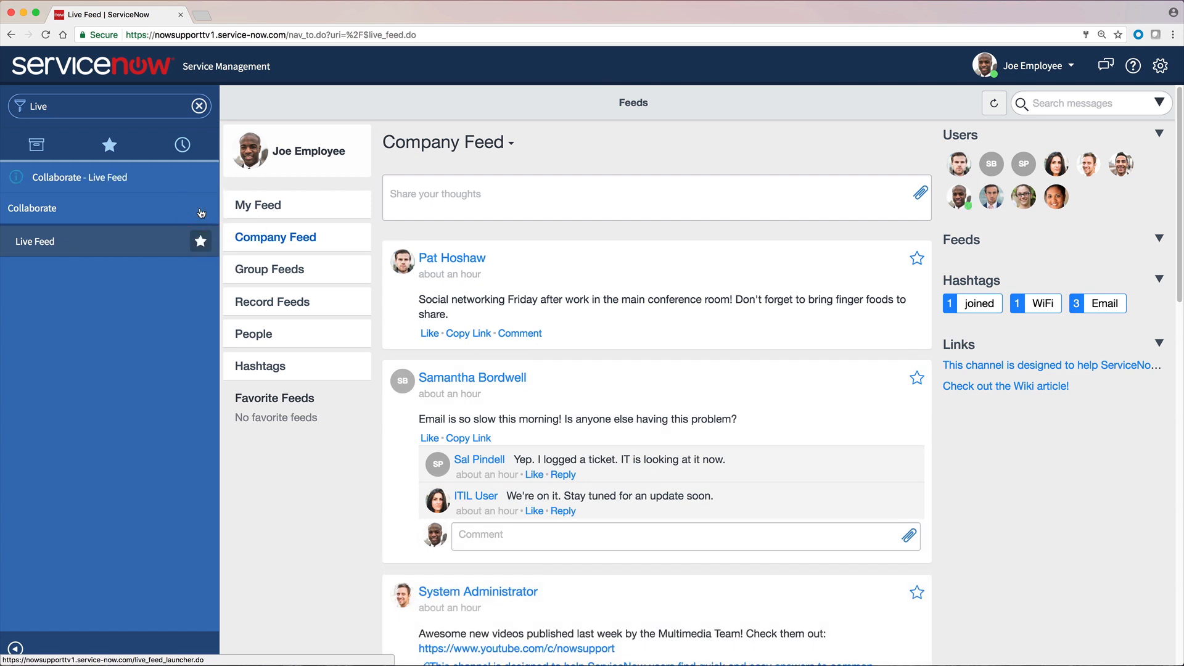
pyautogui.click(199, 106)
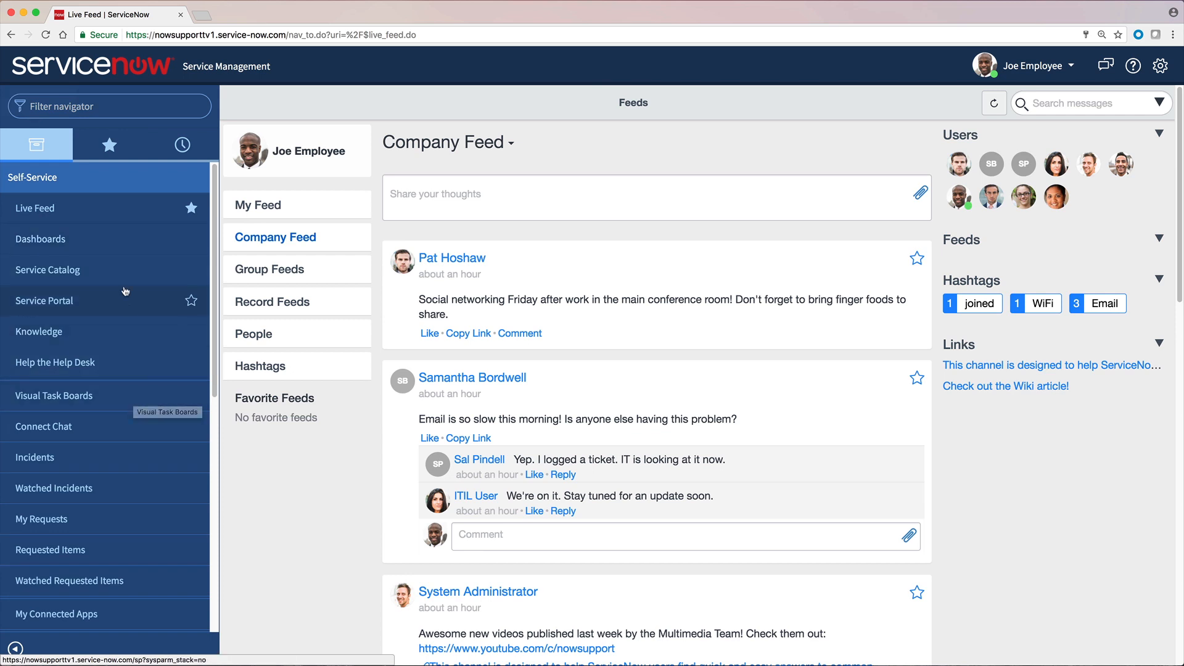
pyautogui.click(109, 144)
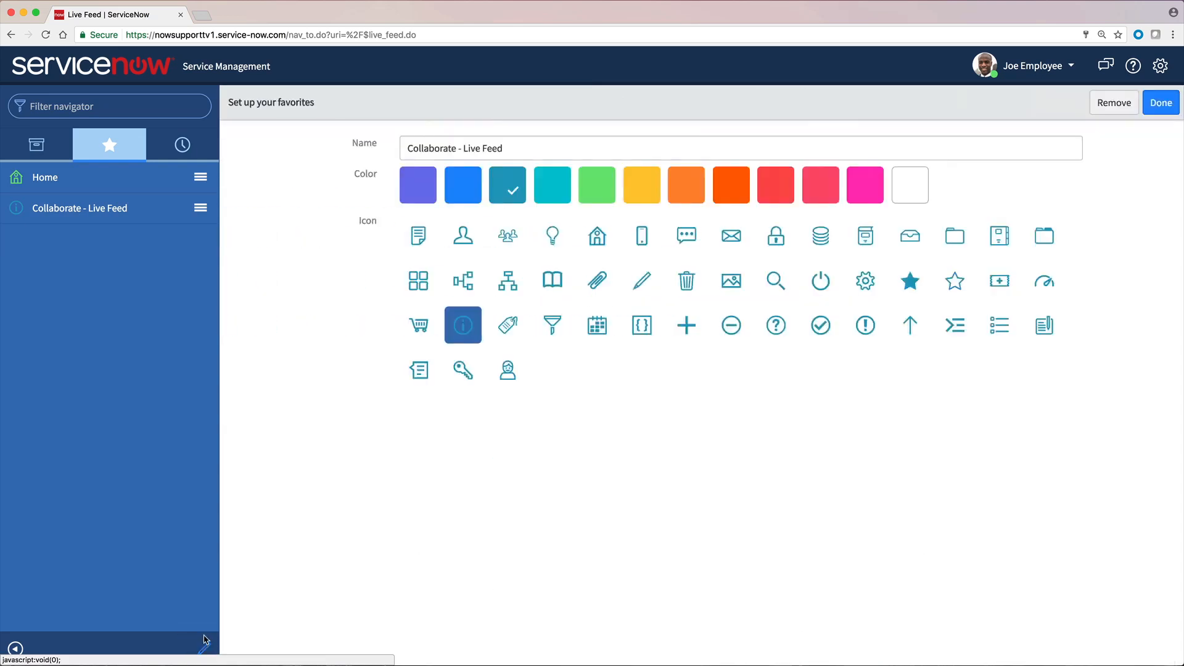
# Rename the favorite to Live Feed, colour it orange, move it below Home and save with Done
pyautogui.doubleClick(438, 148)
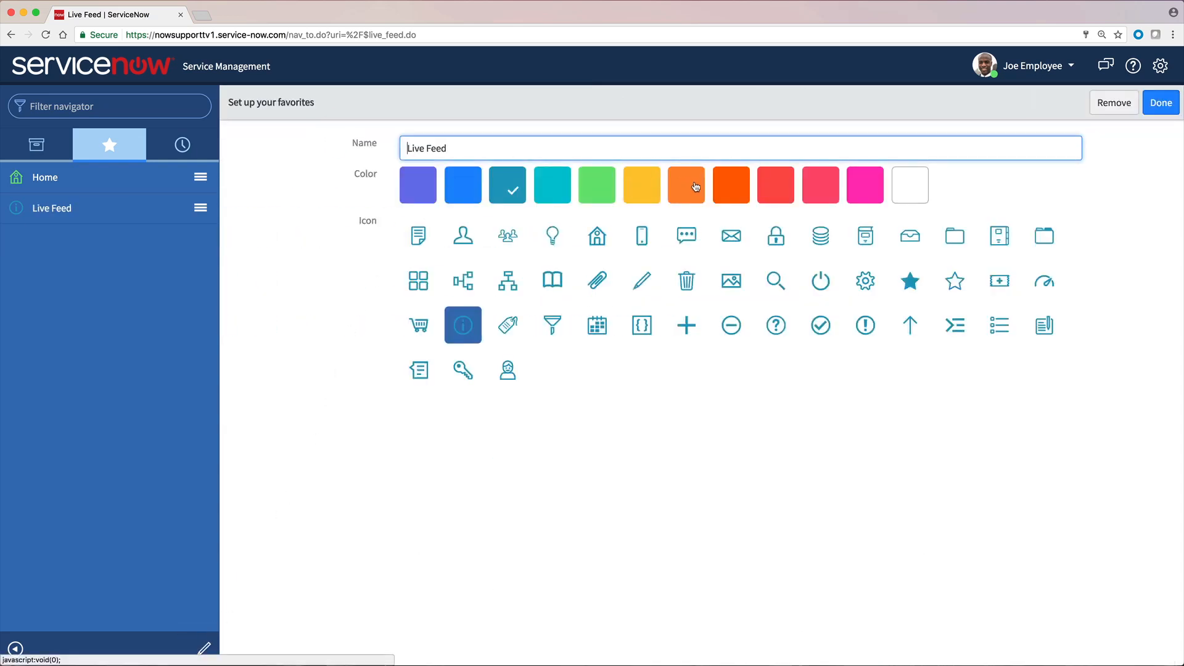
pyautogui.click(909, 281)
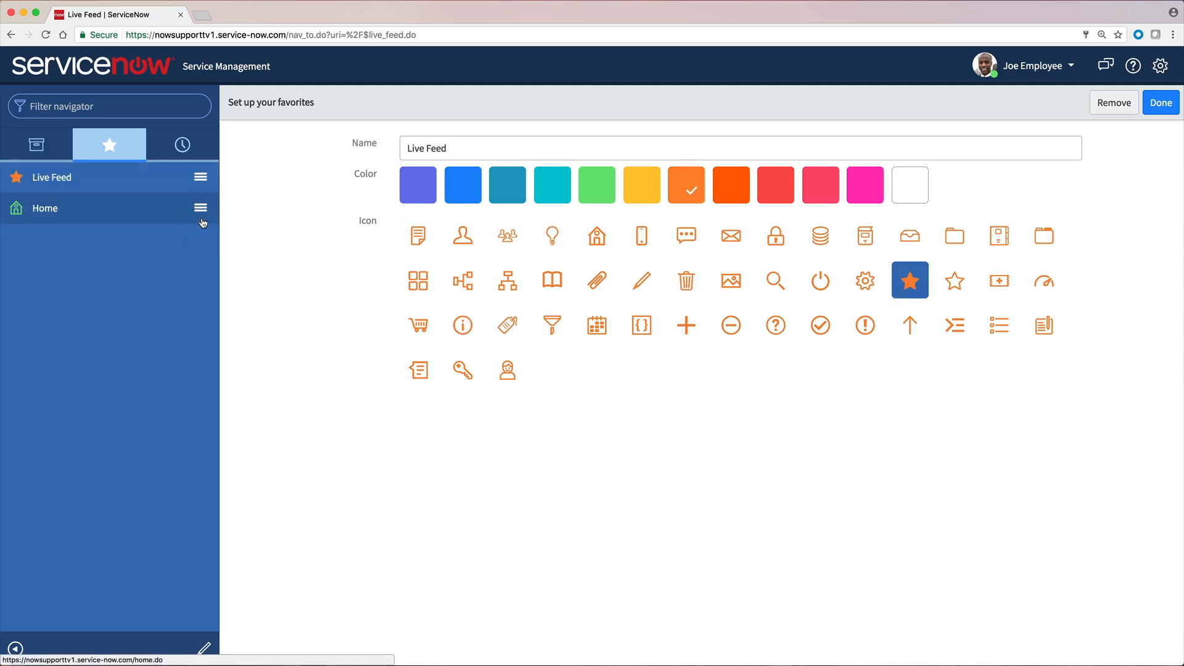
pyautogui.moveTo(201, 207); pyautogui.dragTo(201, 176)
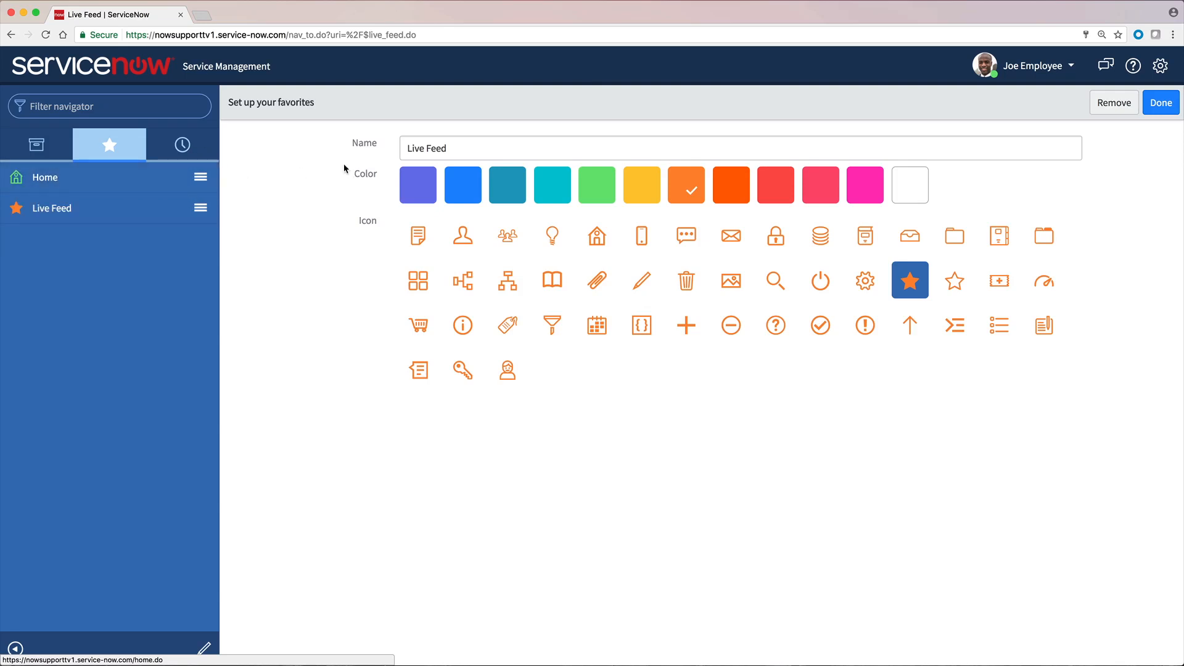
pyautogui.click(1160, 102)
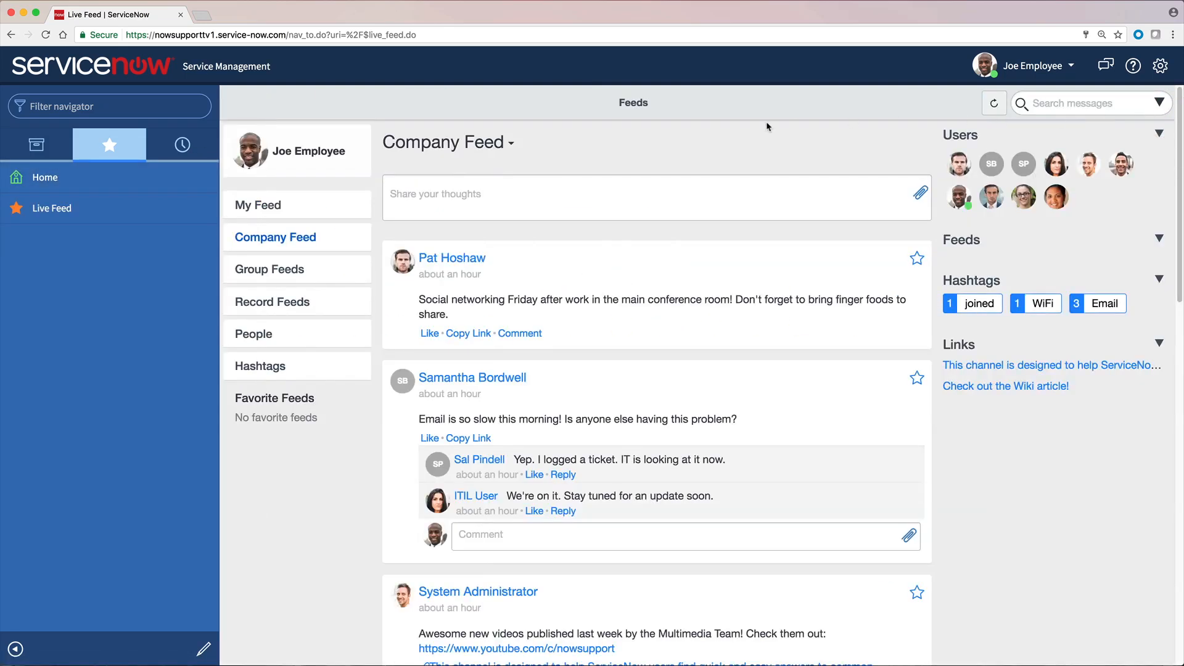
pyautogui.moveTo(181, 144)
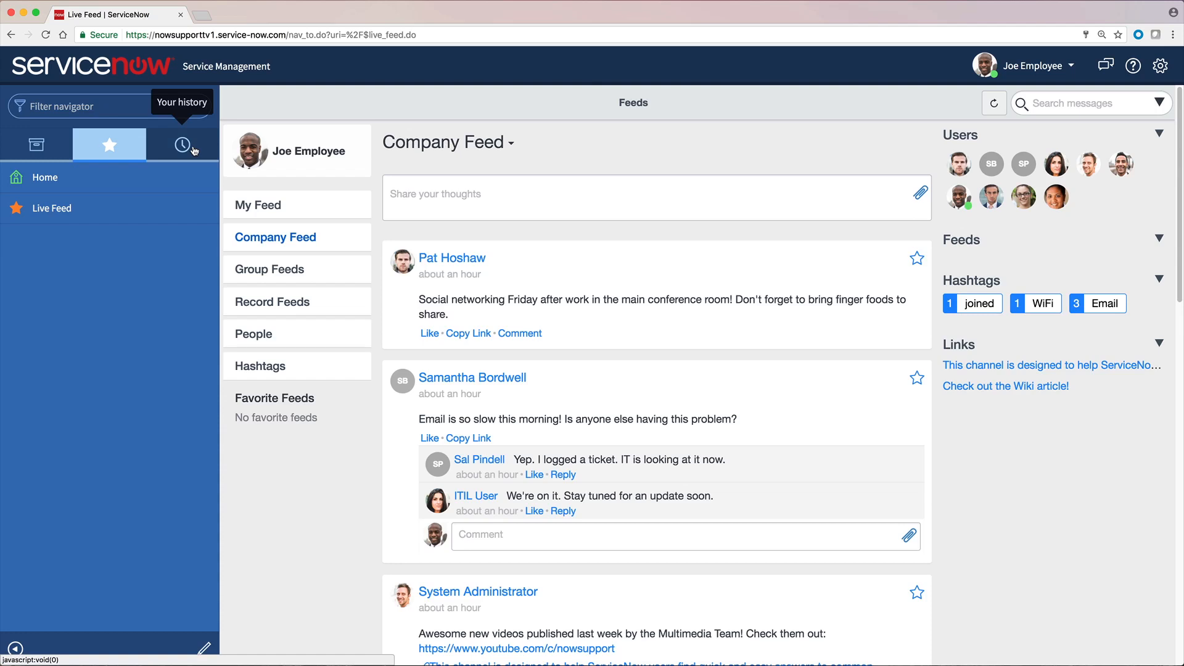
# Review the History list of recent pages, then begin filtering the navigator for "service"
pyautogui.click(181, 145)
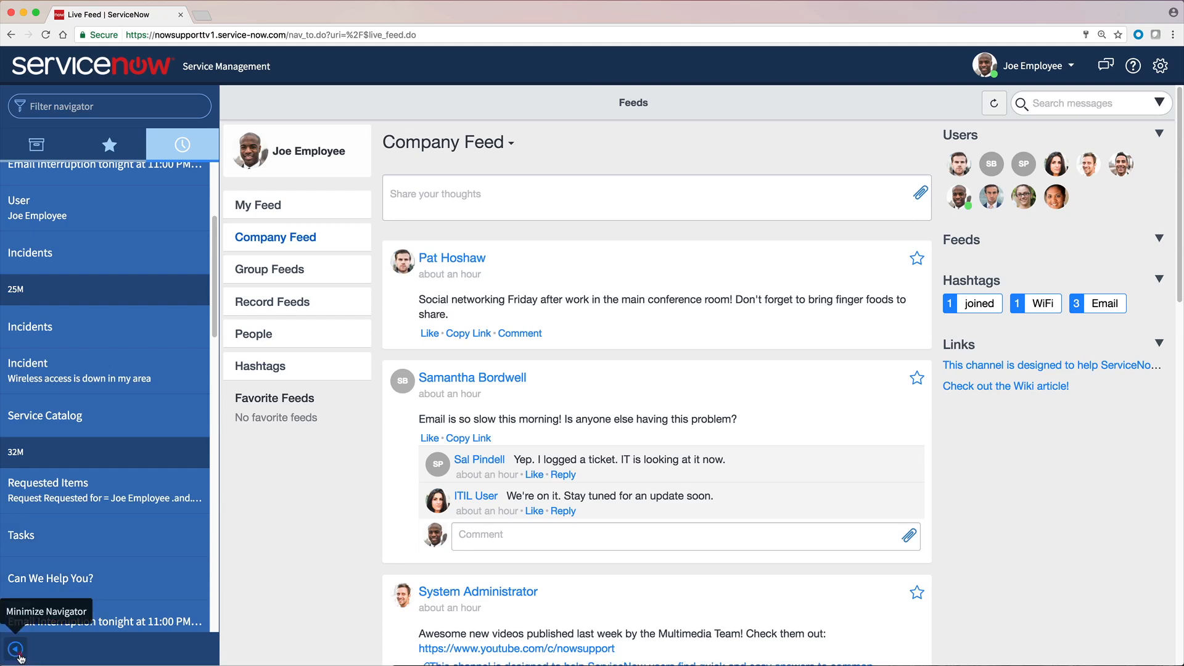
pyautogui.click(14, 647)
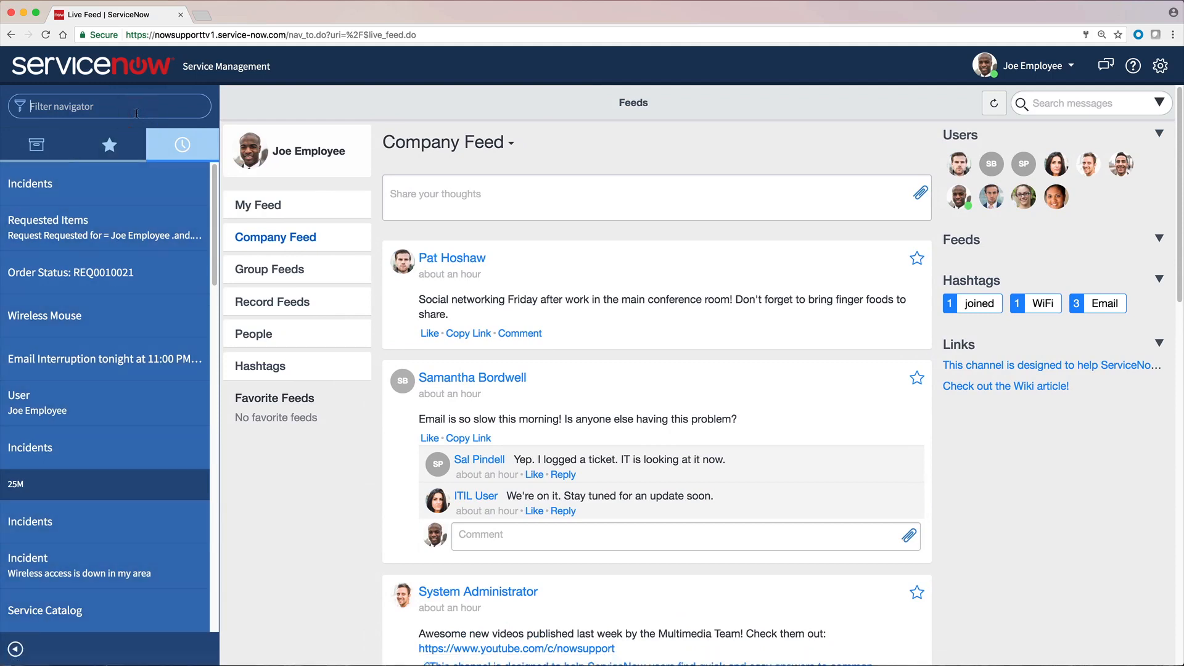
pyautogui.click(110, 144)
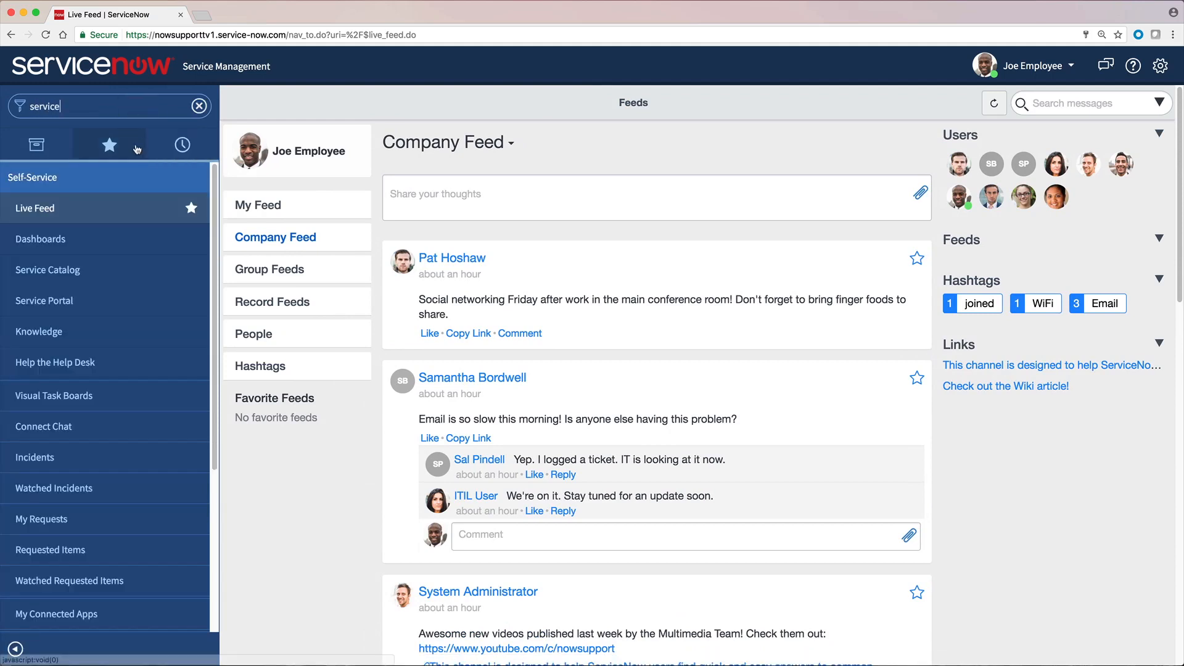
# Reach the Report Performance Problem request form in the Service Portal catalog
pyautogui.click(45, 301)
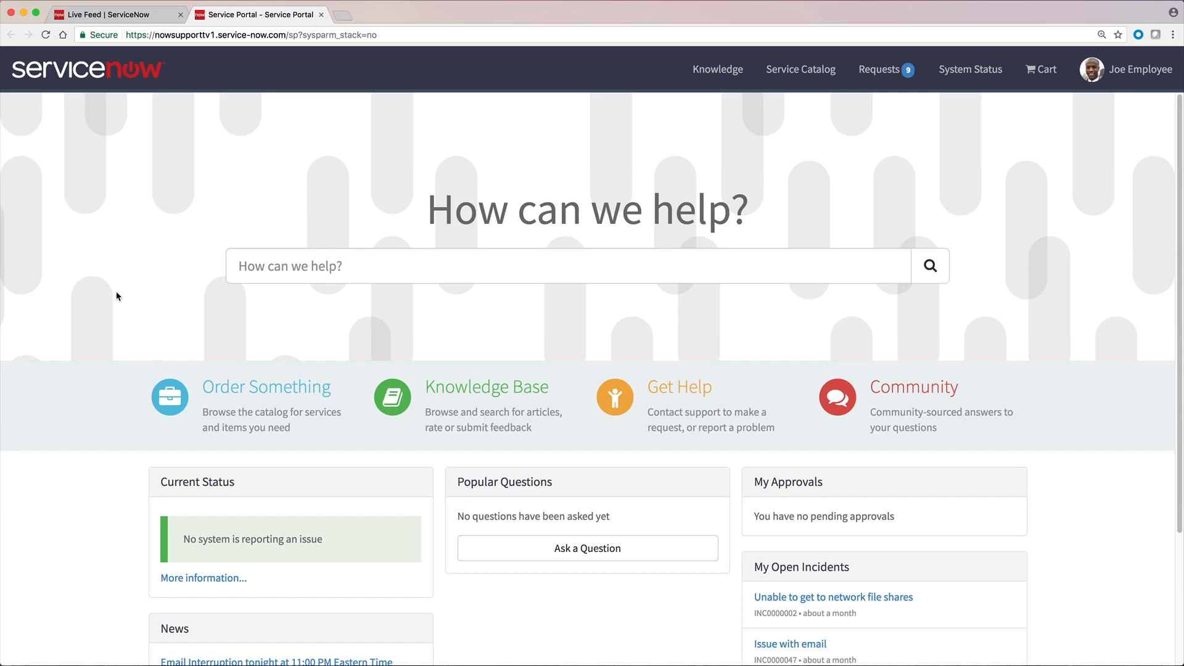
pyautogui.moveTo(284, 315)
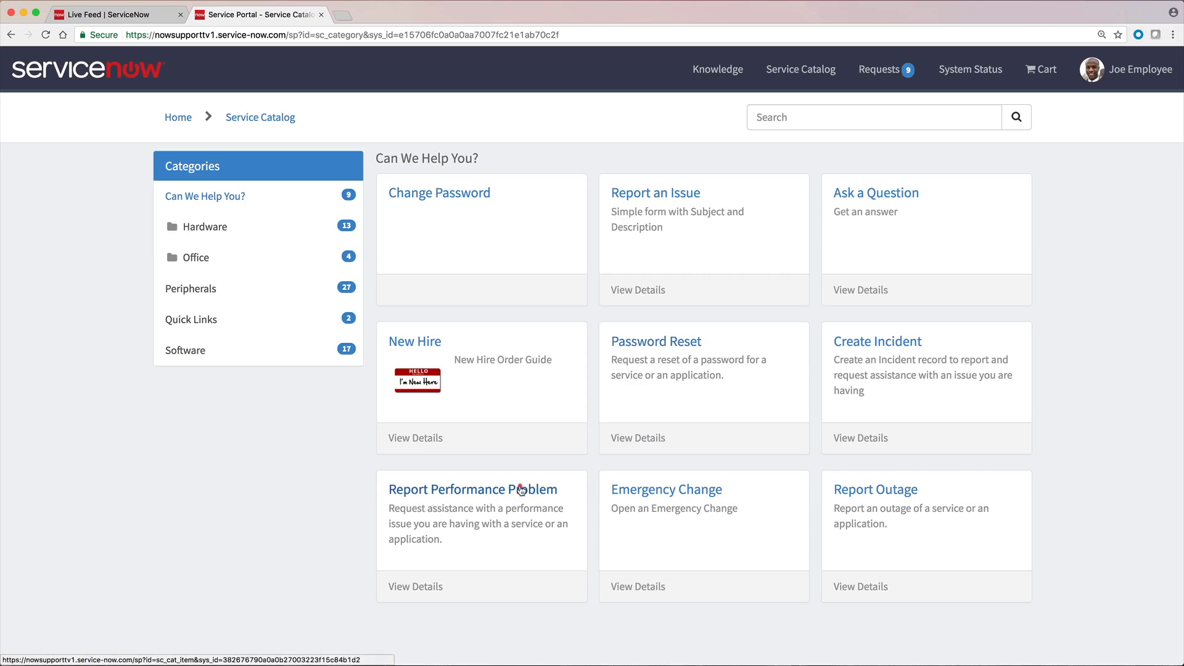
pyautogui.click(472, 488)
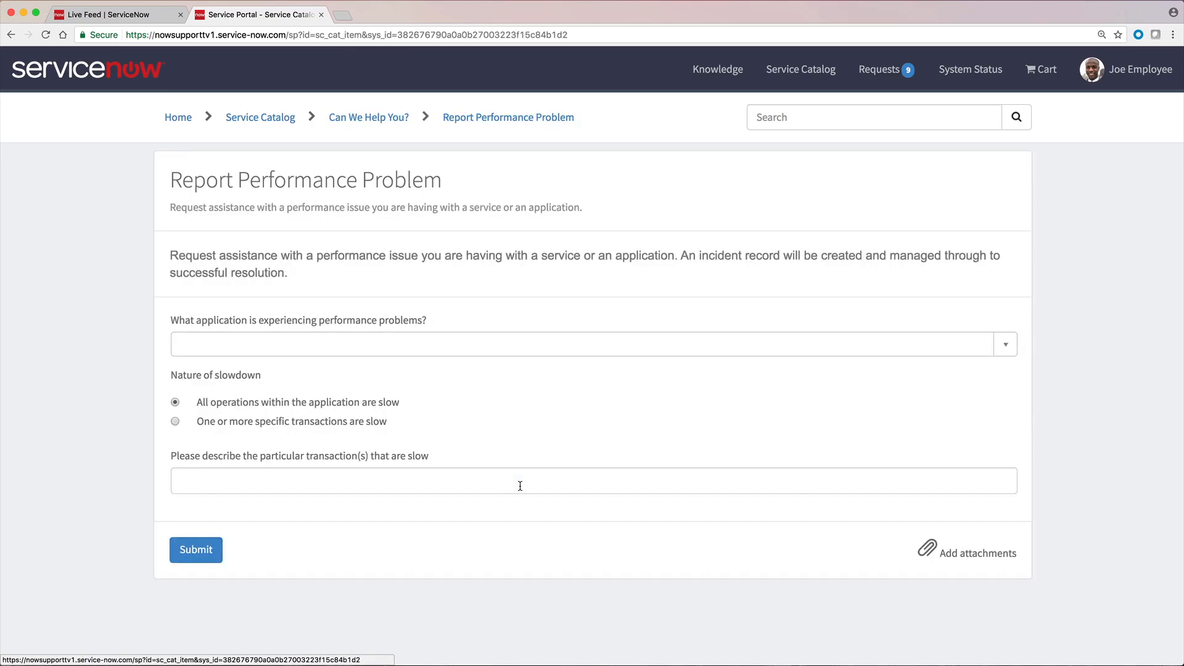